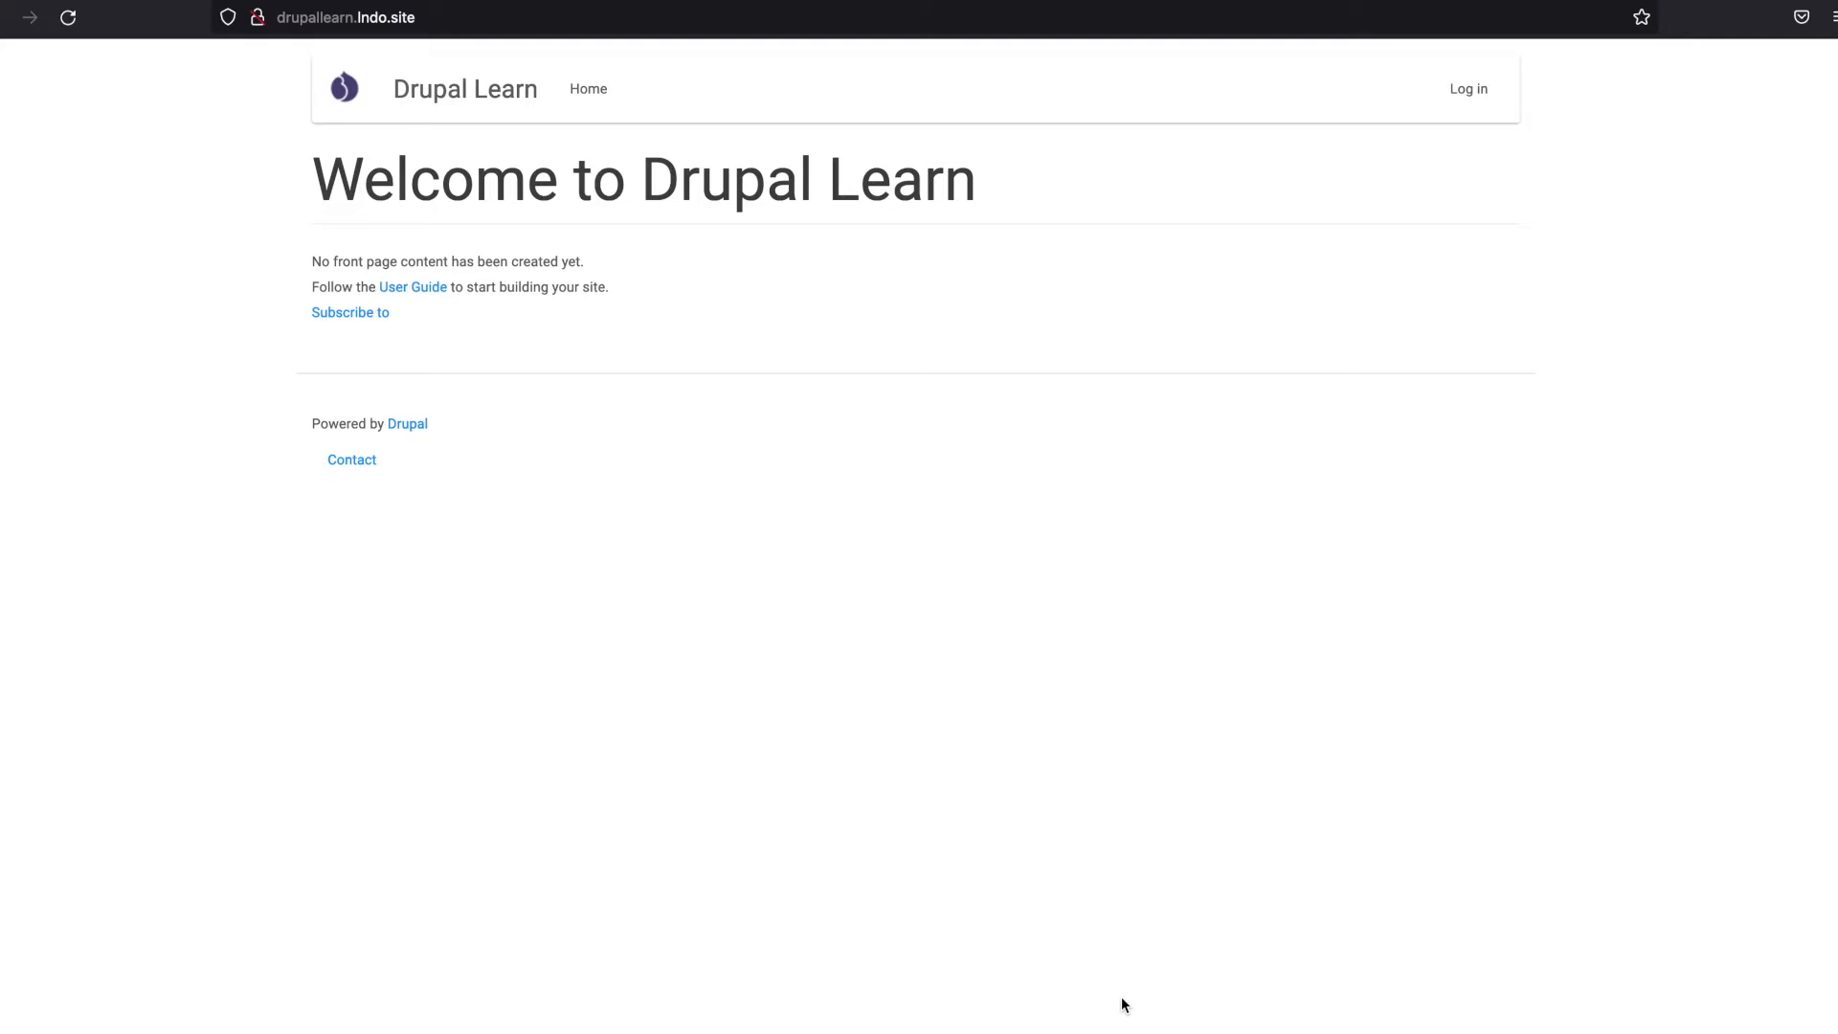
pyautogui.moveTo(1467, 90)
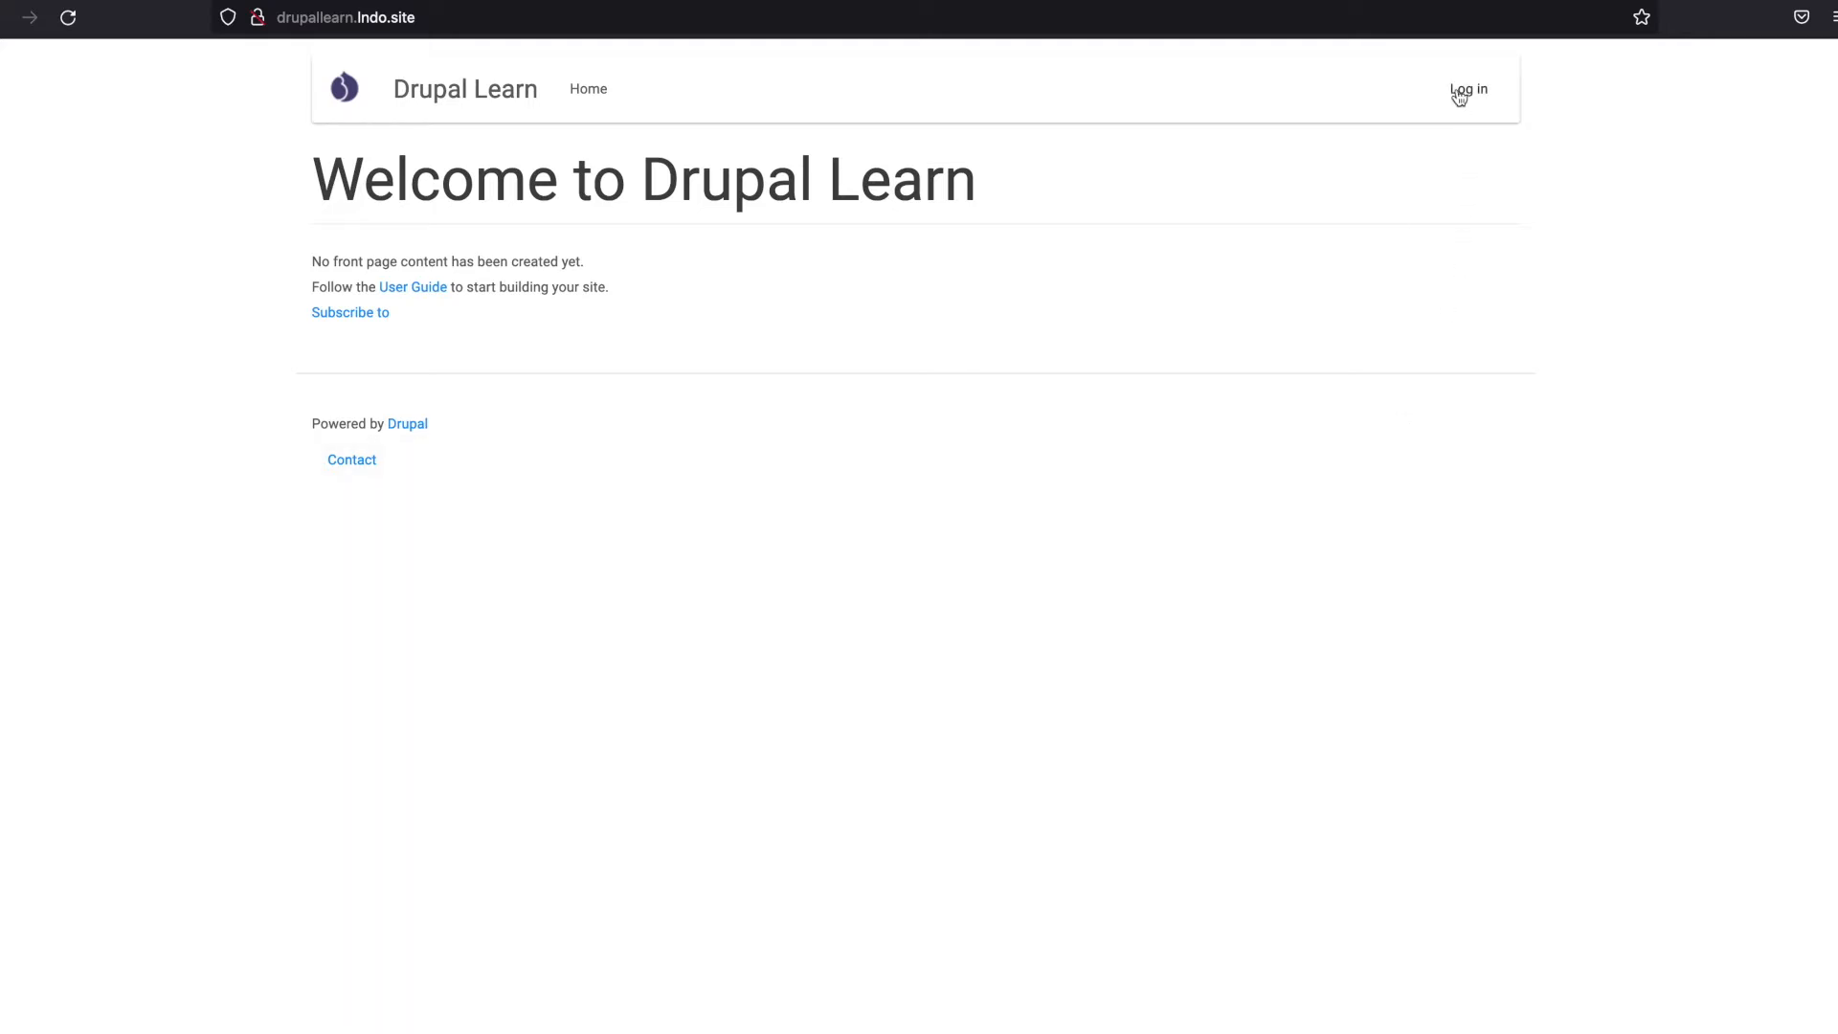
# Step: Log in as the administrator account 'webadmin' with its password
pyautogui.write('webadmin')
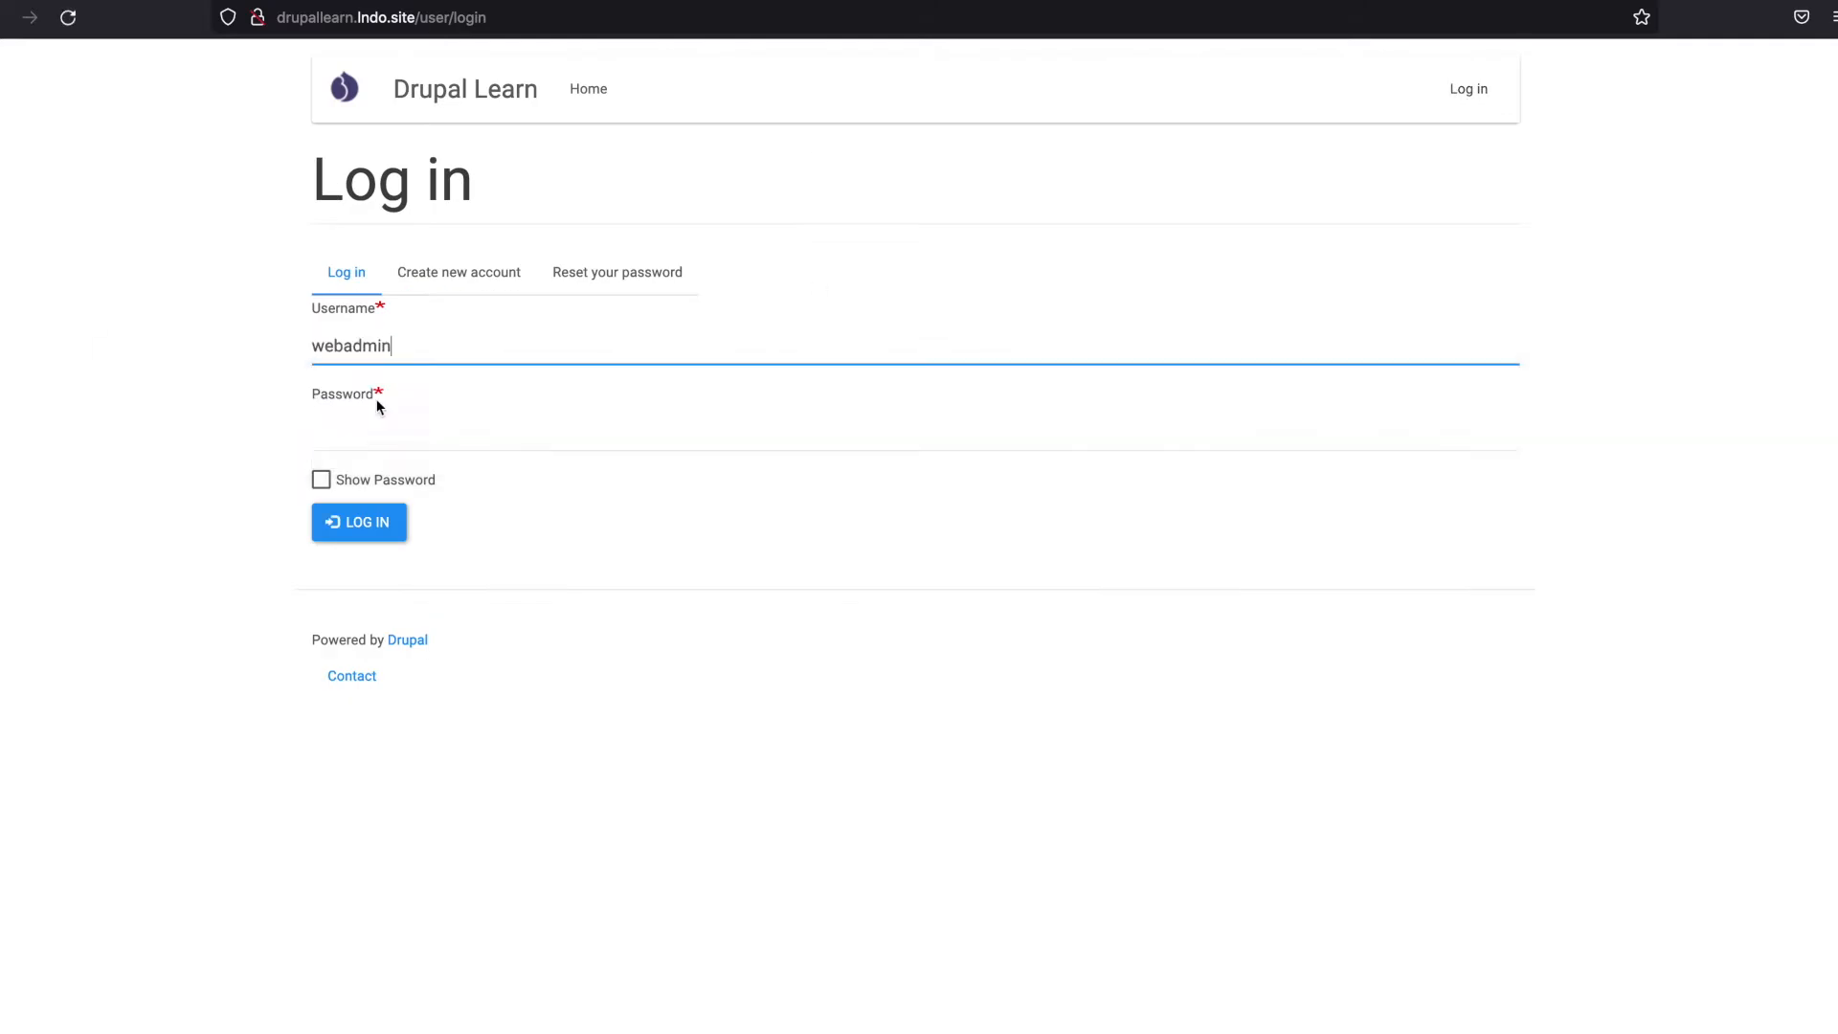
pyautogui.click(358, 521)
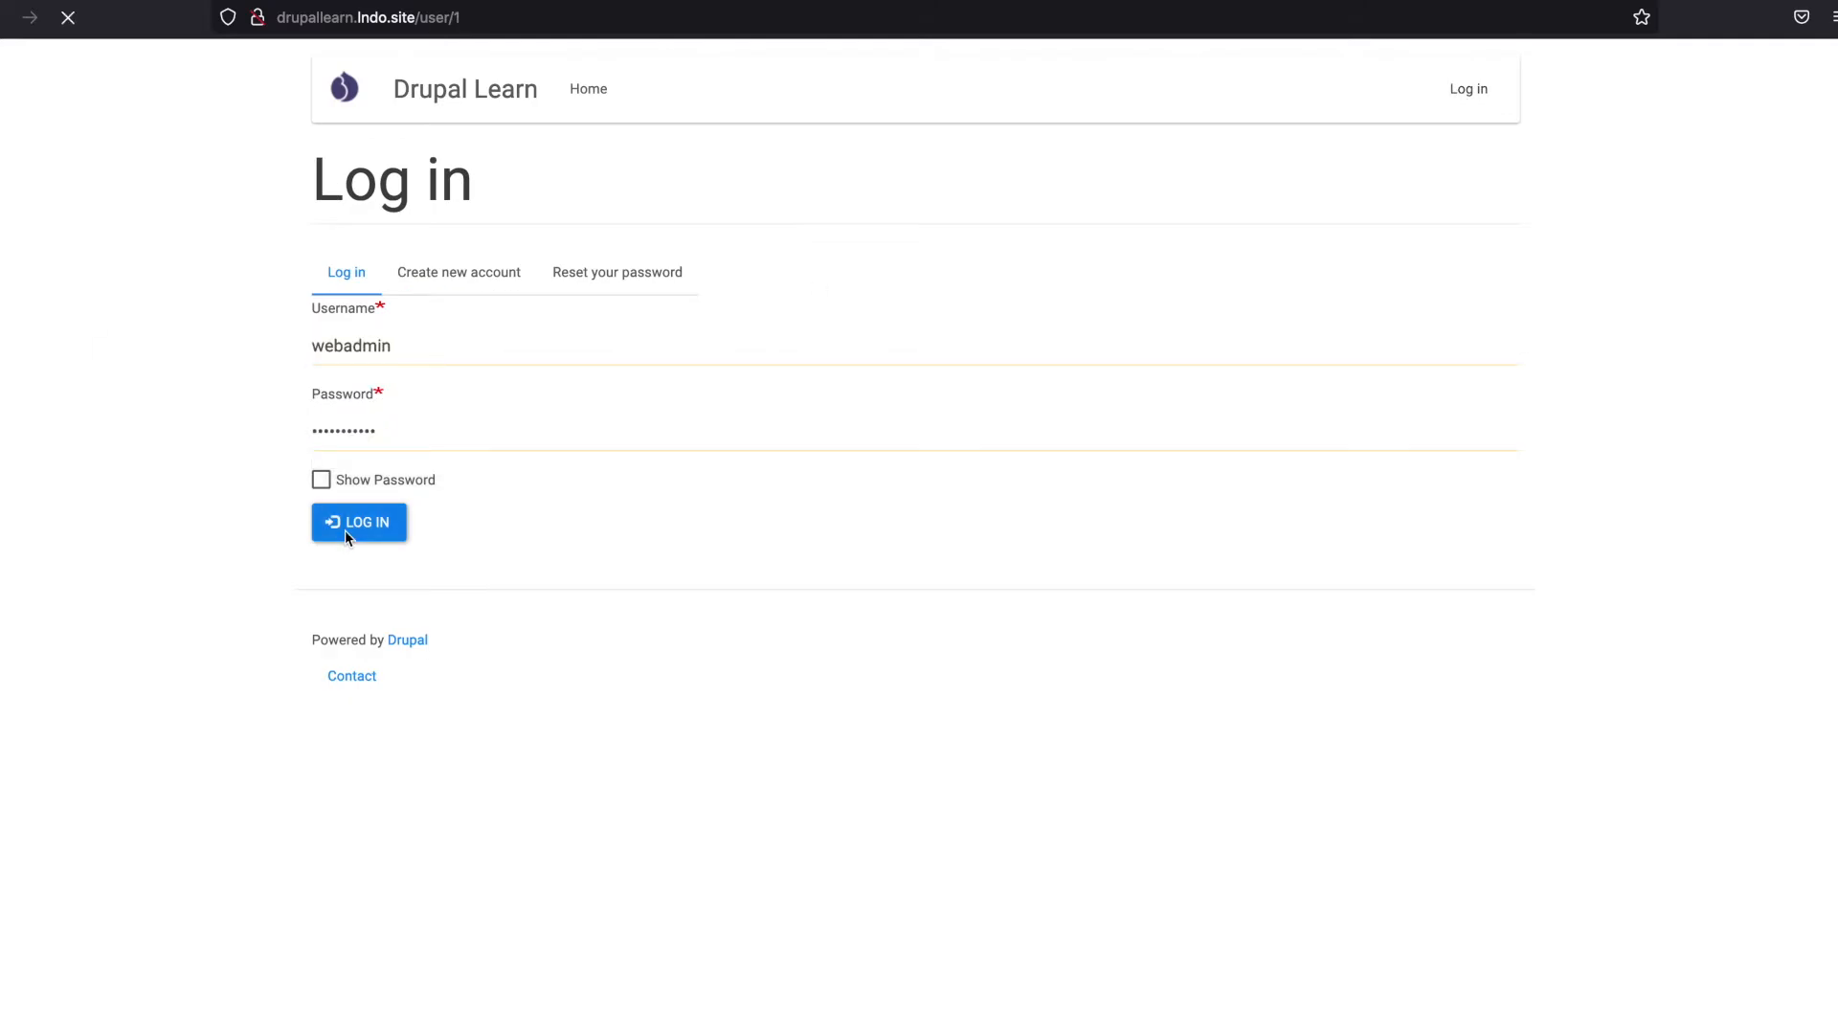
pyautogui.click(359, 521)
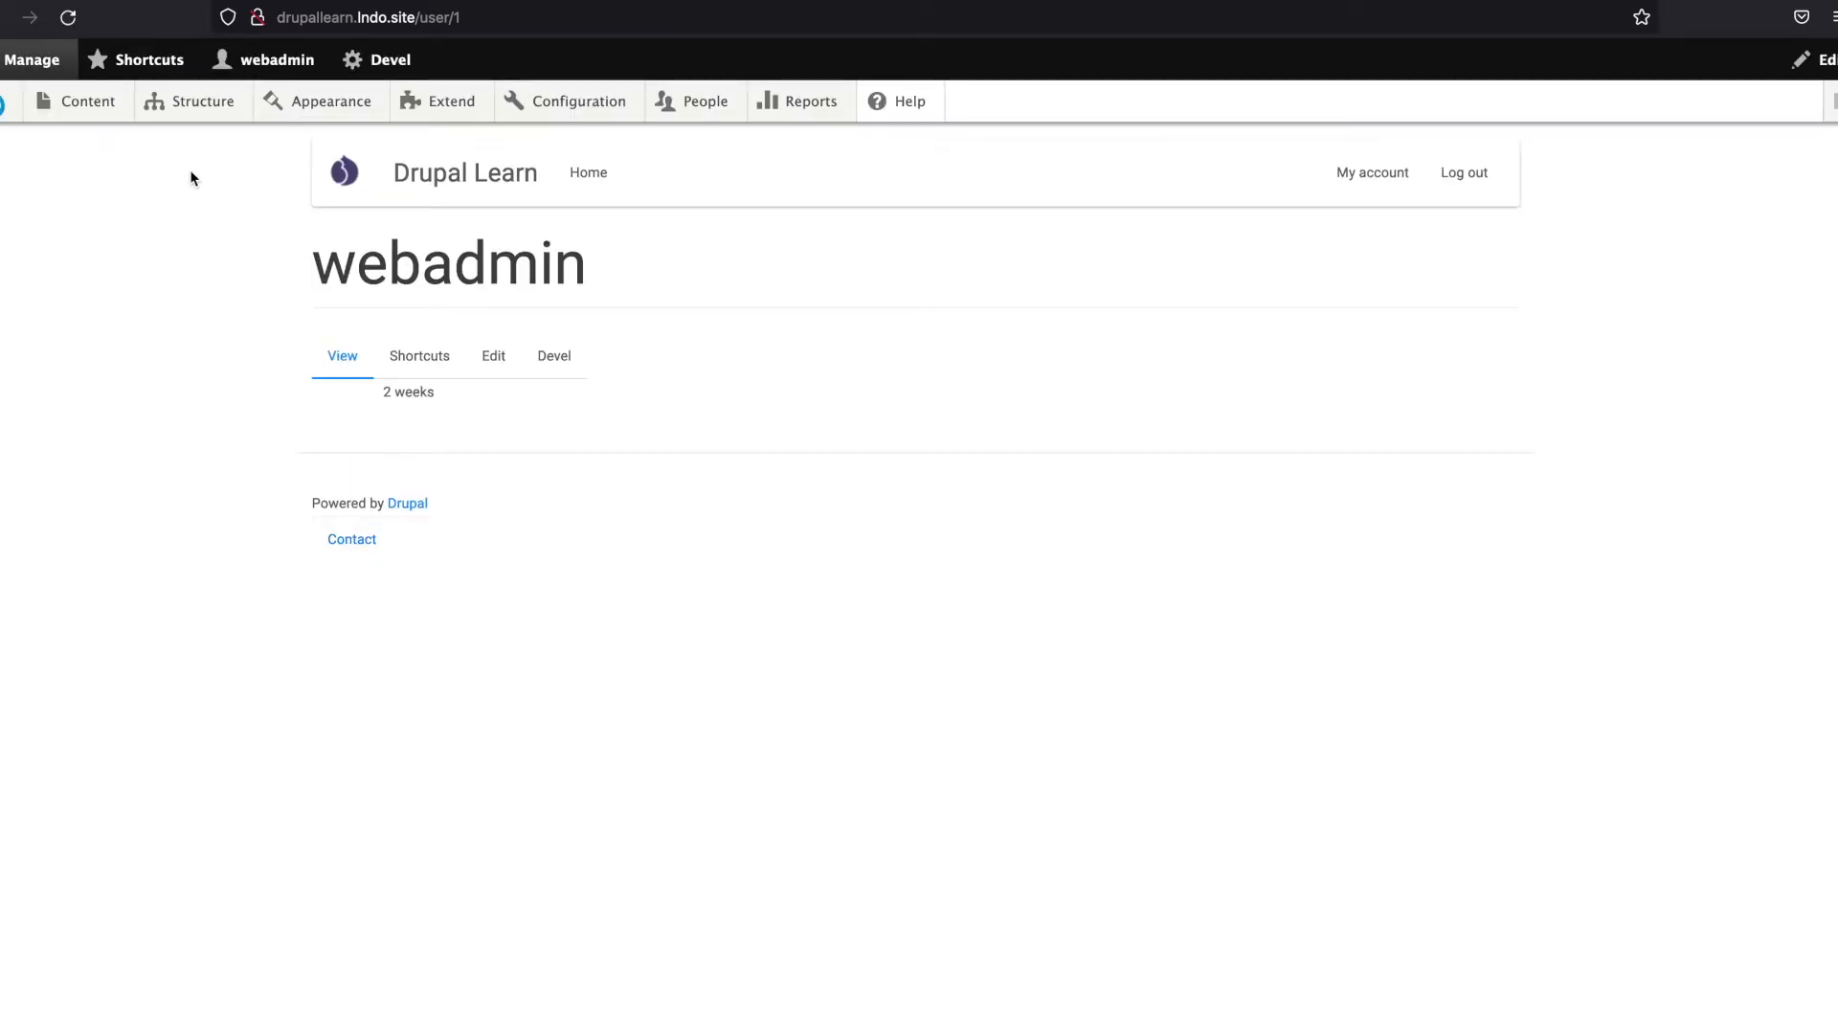
# Step: Open the Ludus article from the Content administration list
pyautogui.click(86, 101)
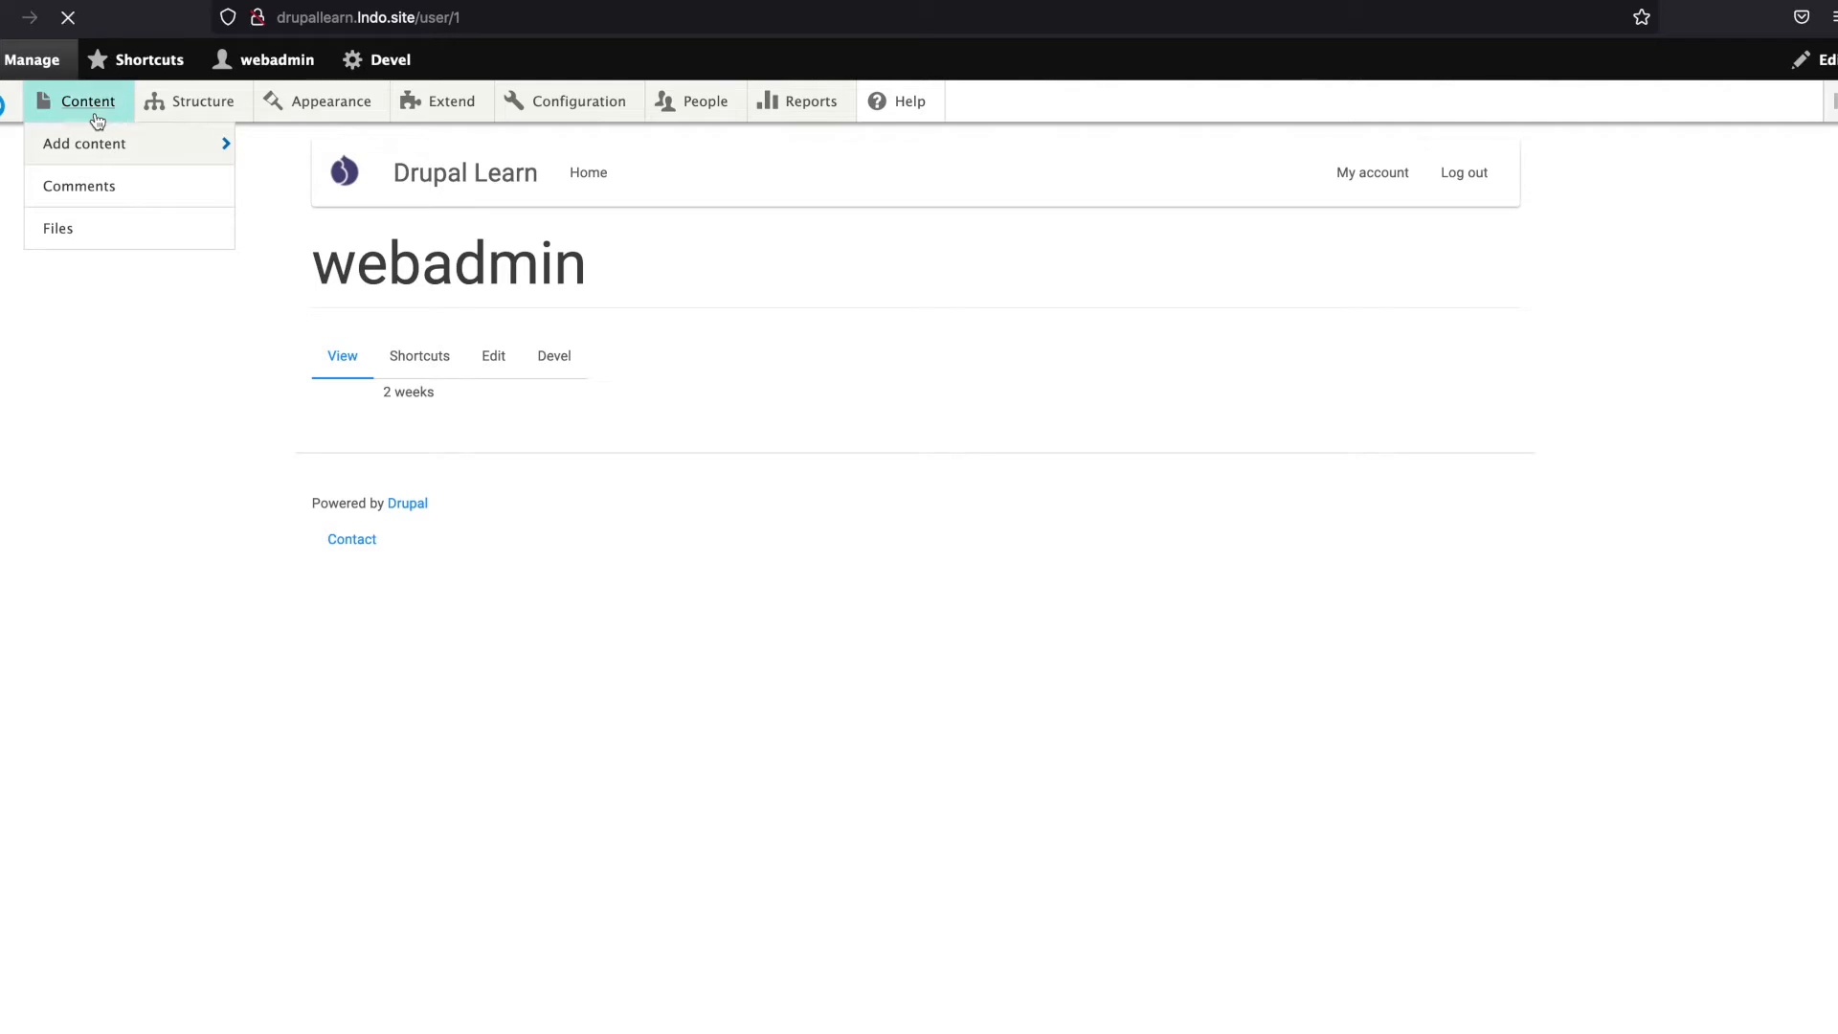
pyautogui.click(86, 102)
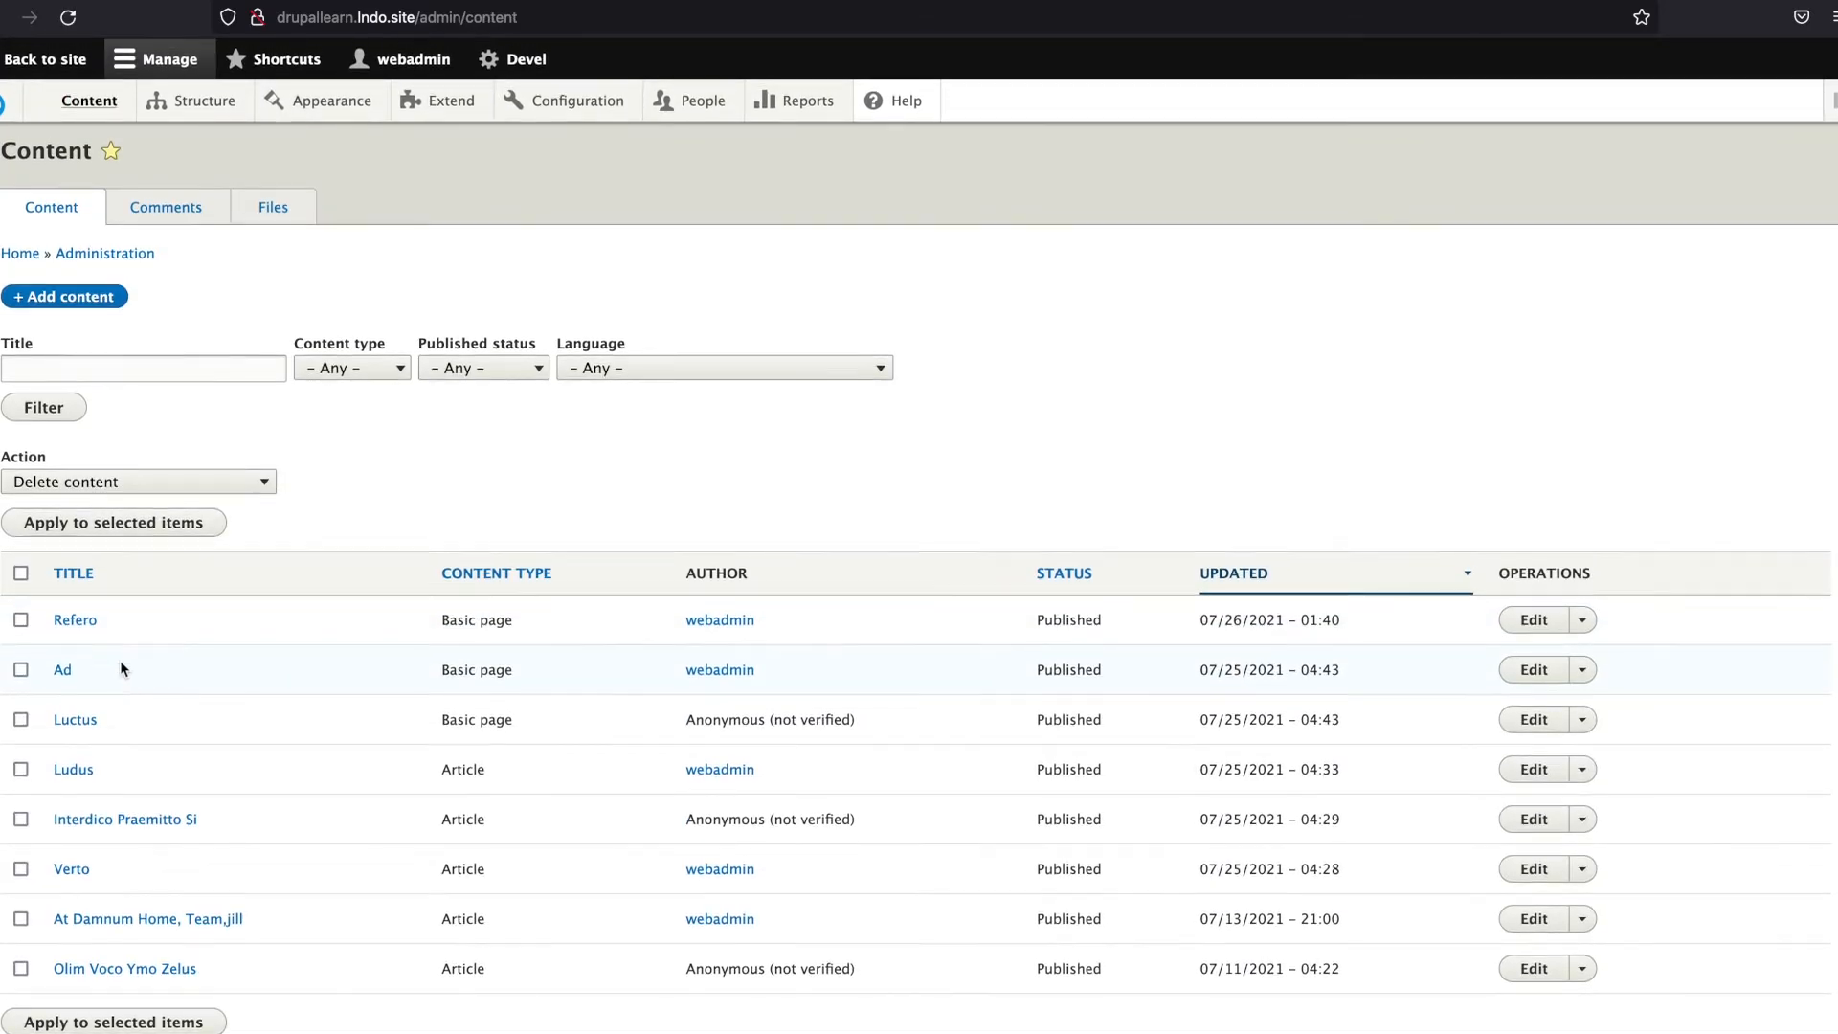
pyautogui.moveTo(67, 764)
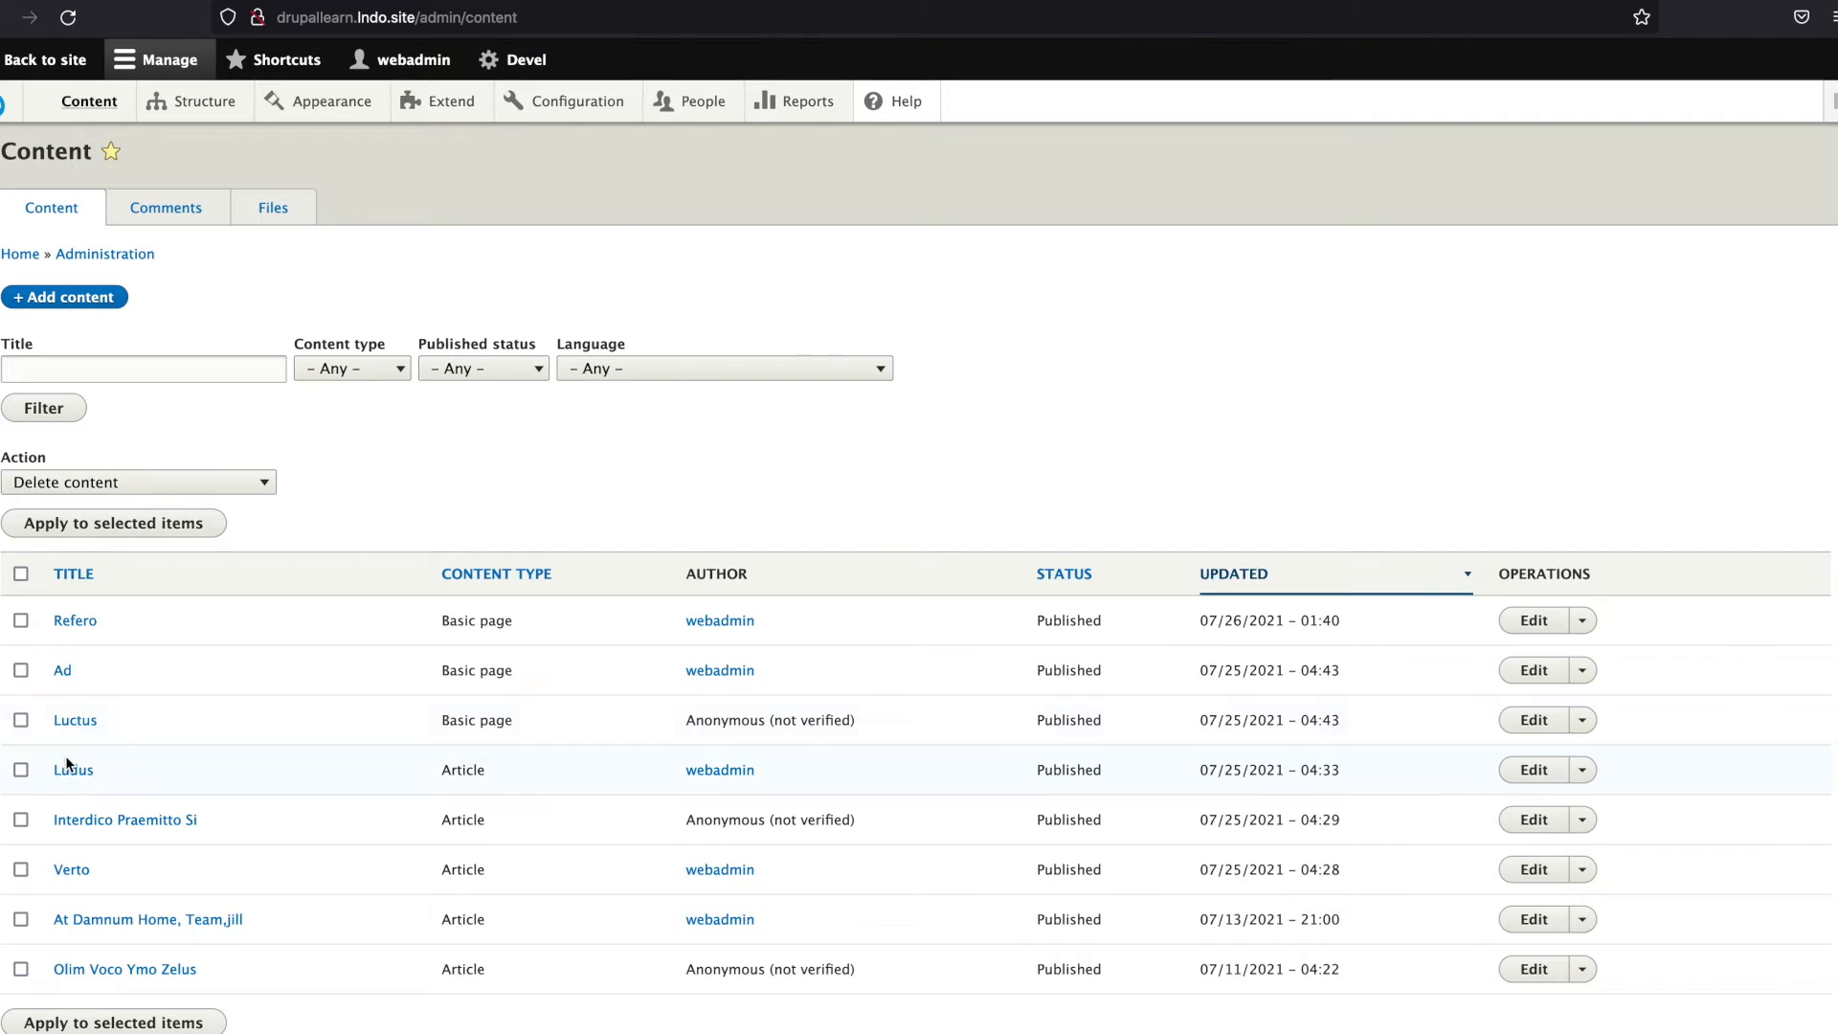
pyautogui.click(71, 769)
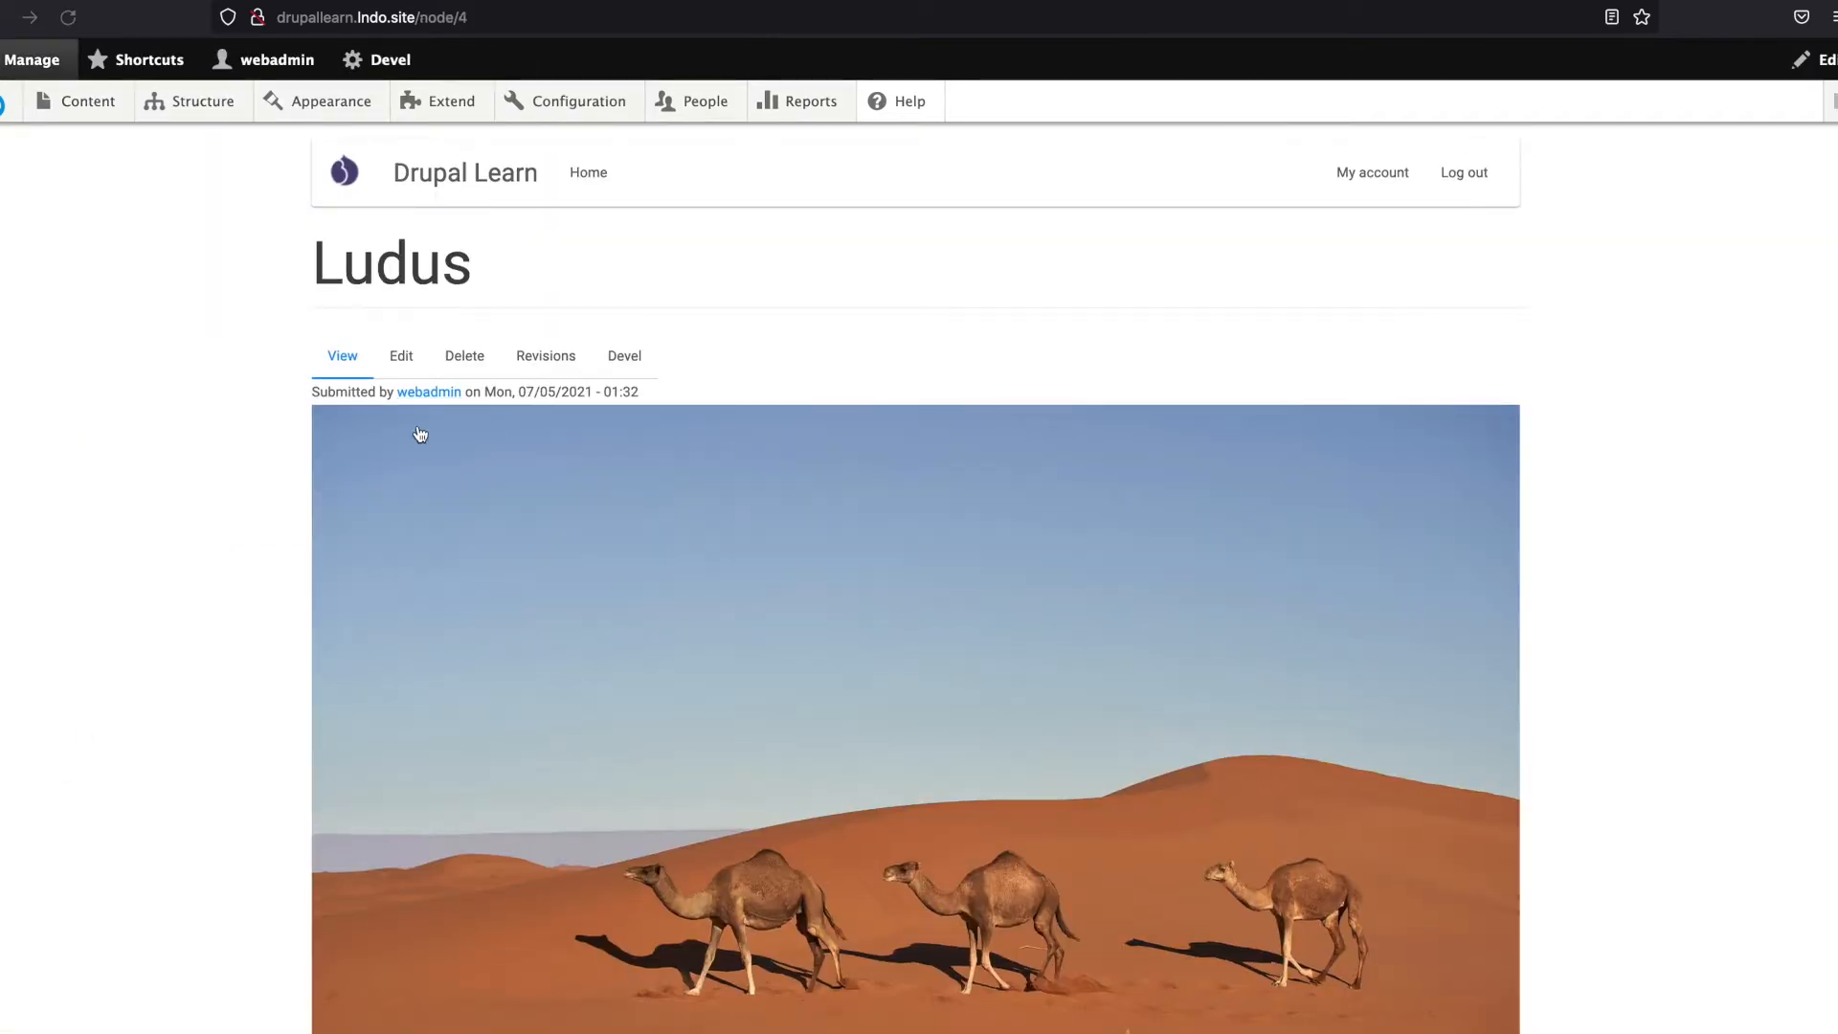
pyautogui.moveTo(293, 302)
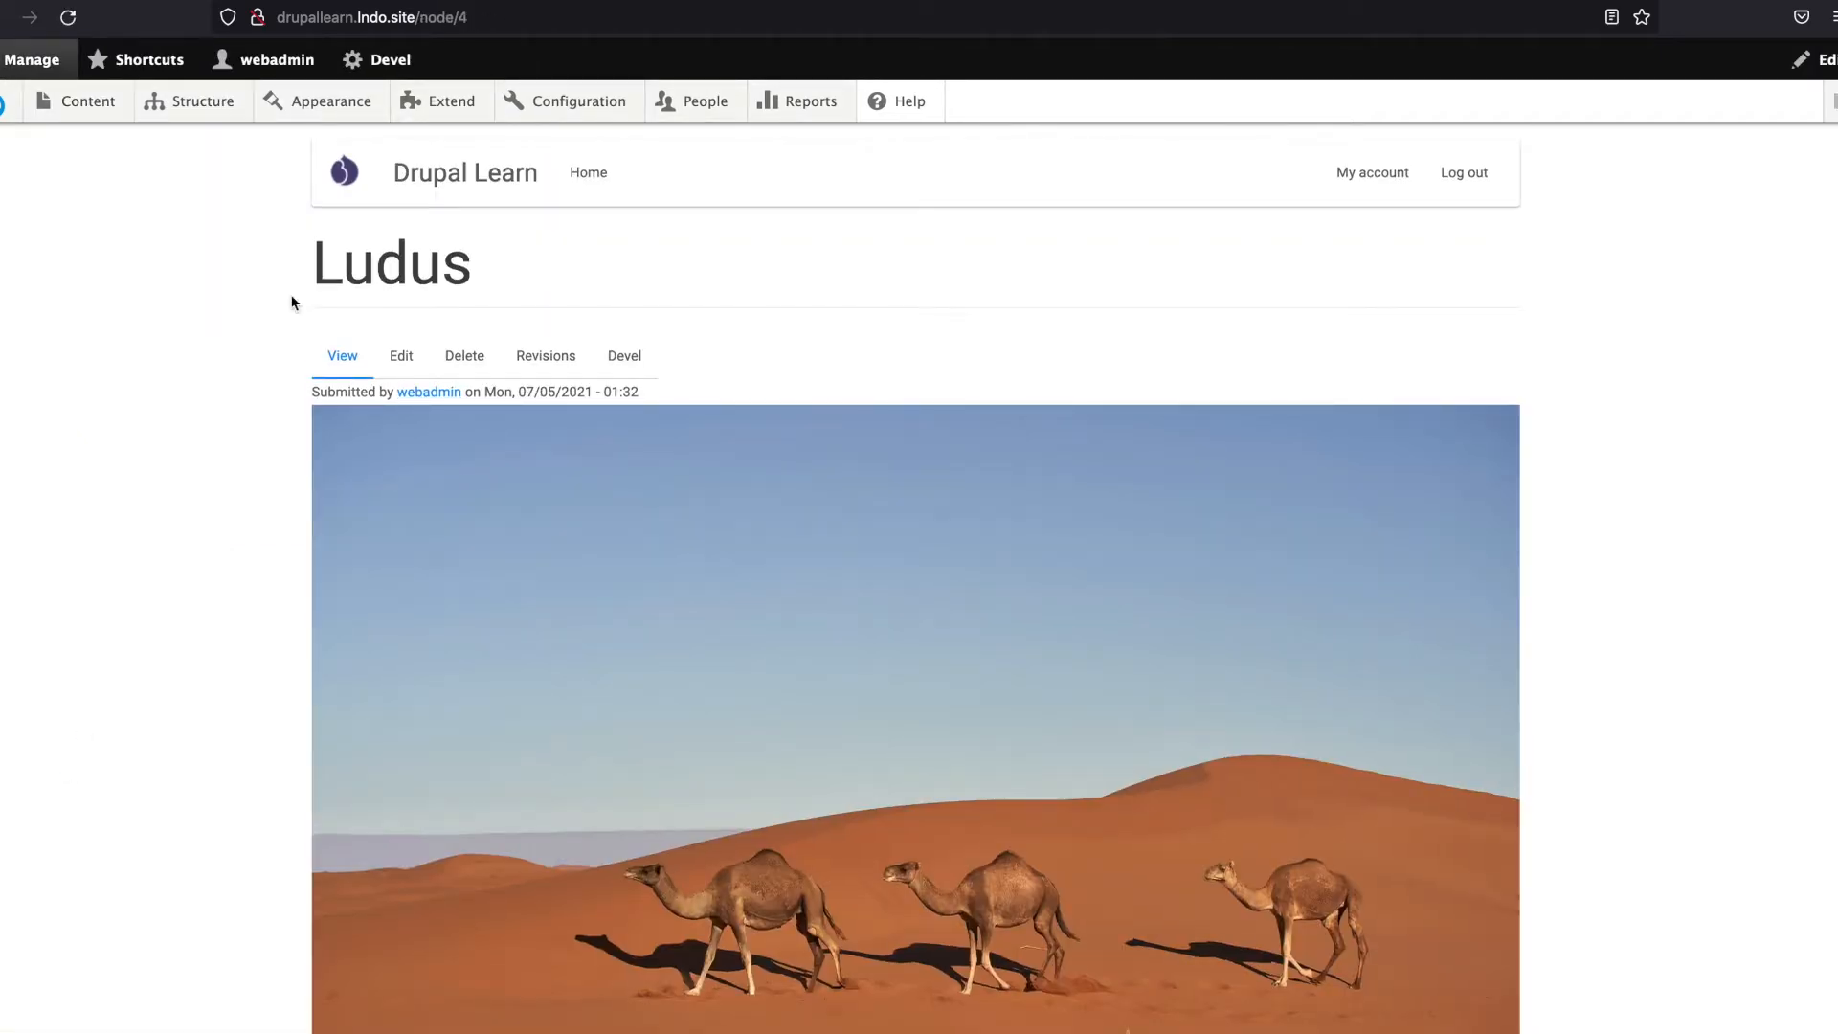
pyautogui.click(400, 357)
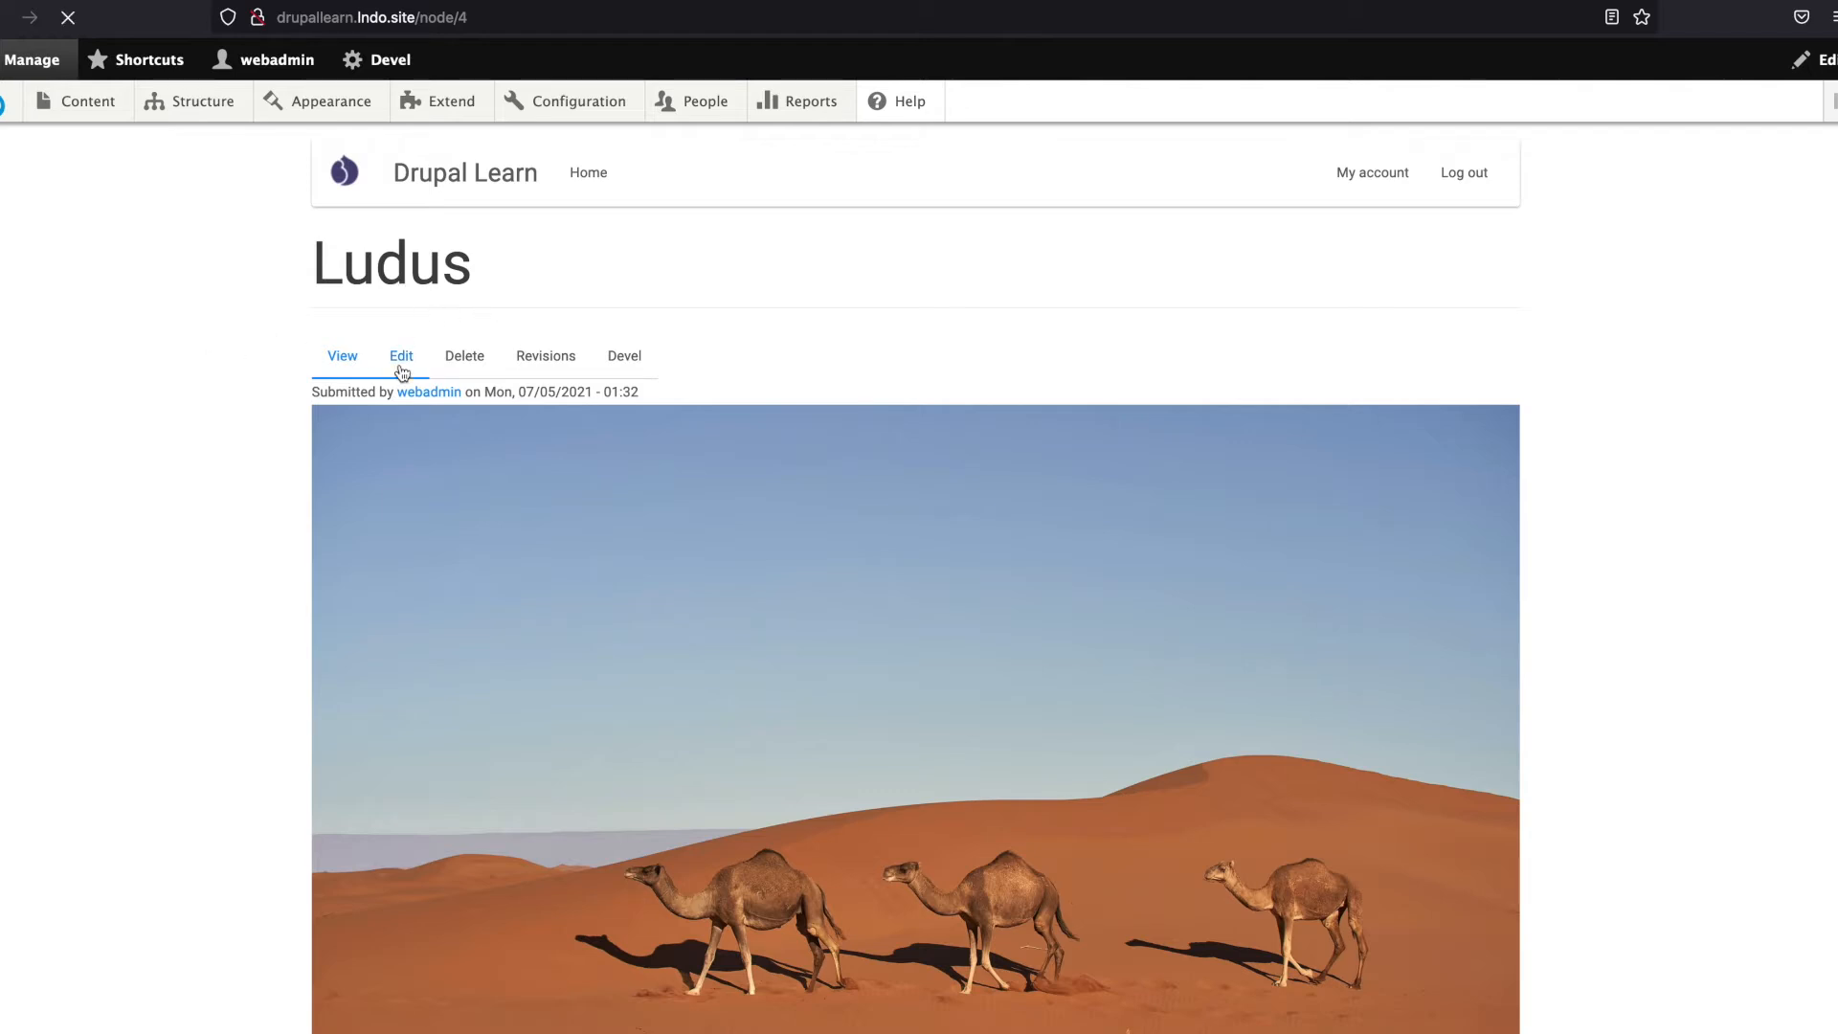
# Step: Enter /ludus as the URL alias in the Ludus edit form and save the article
pyautogui.click(400, 356)
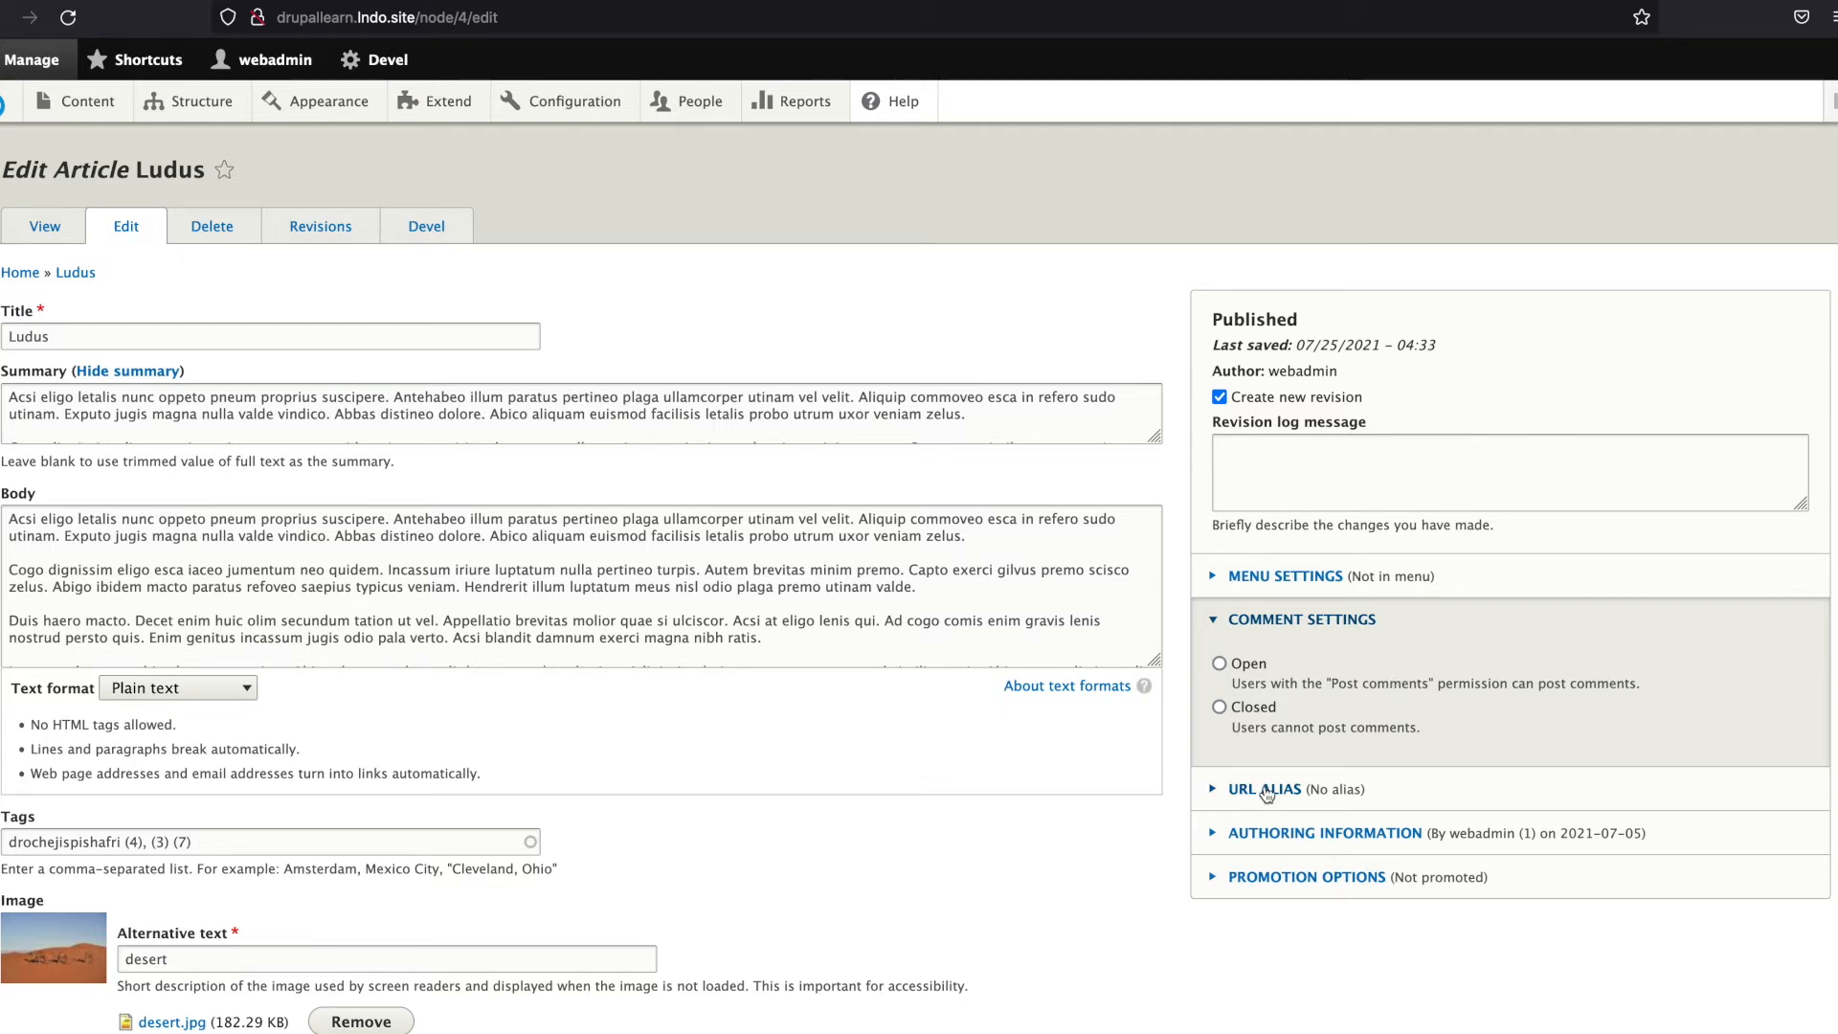
pyautogui.moveTo(1302, 808)
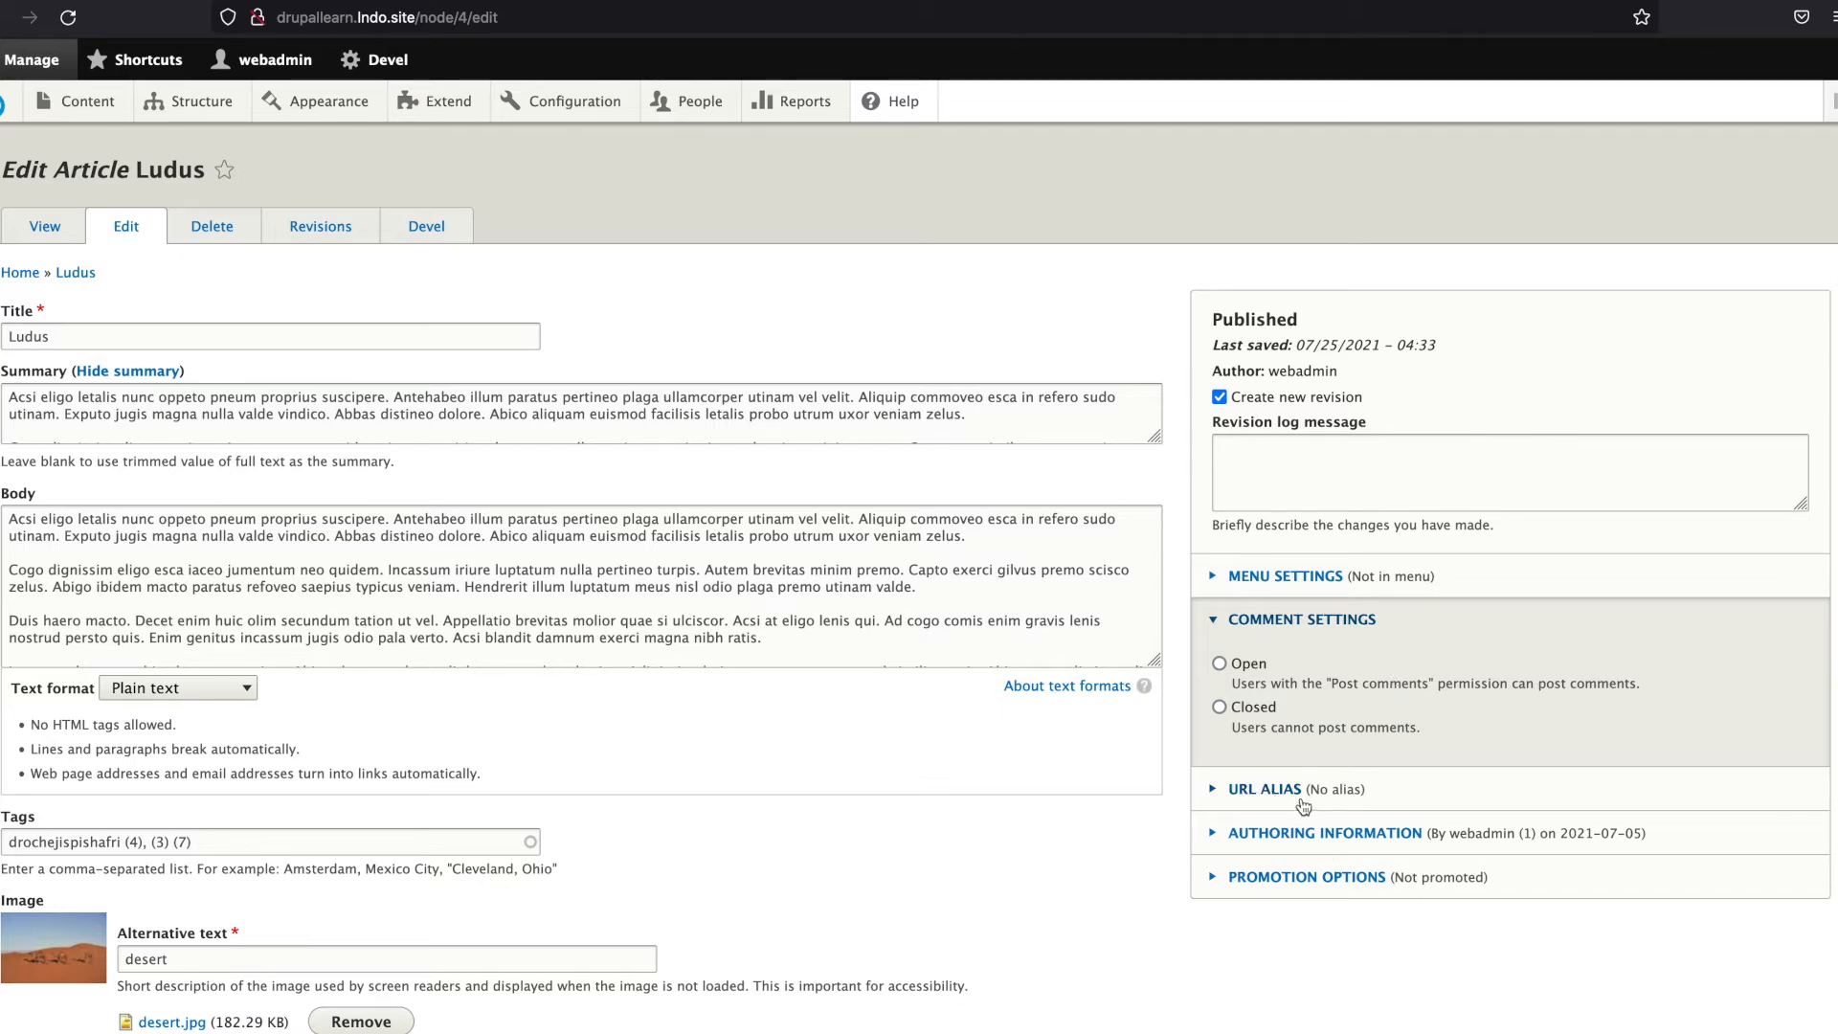
pyautogui.click(1266, 787)
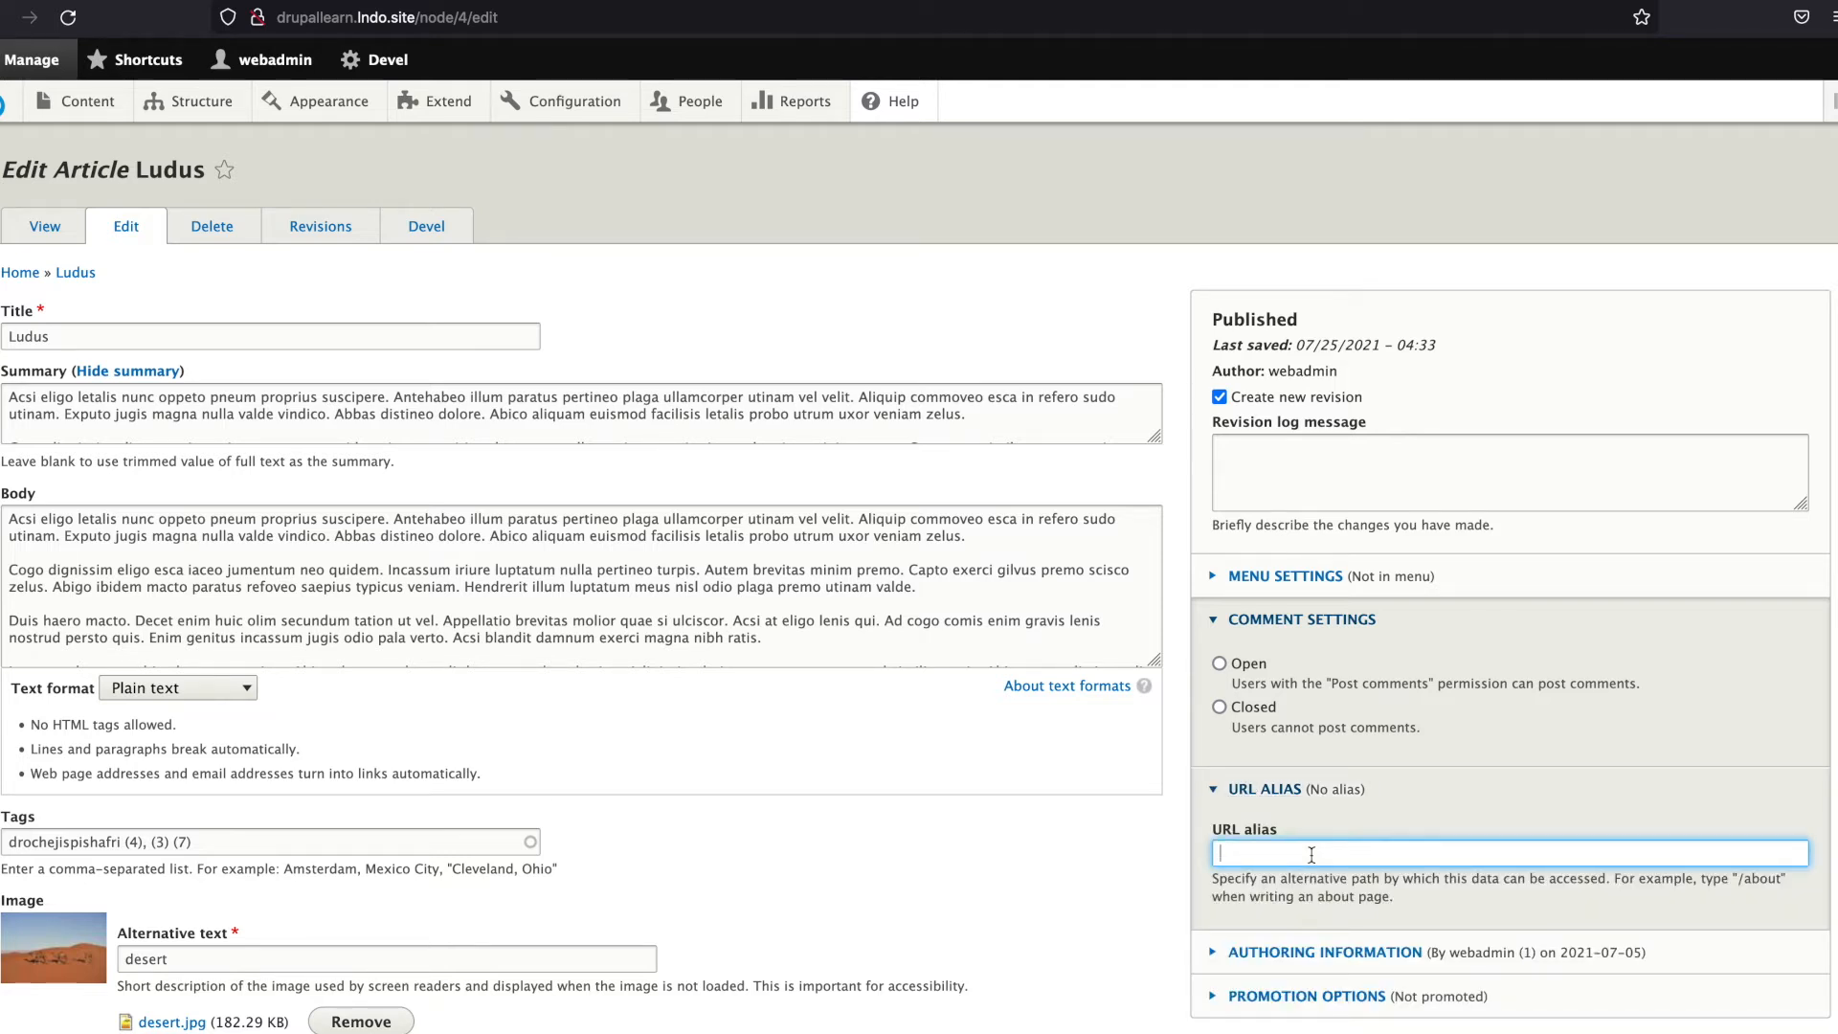
pyautogui.write('/')
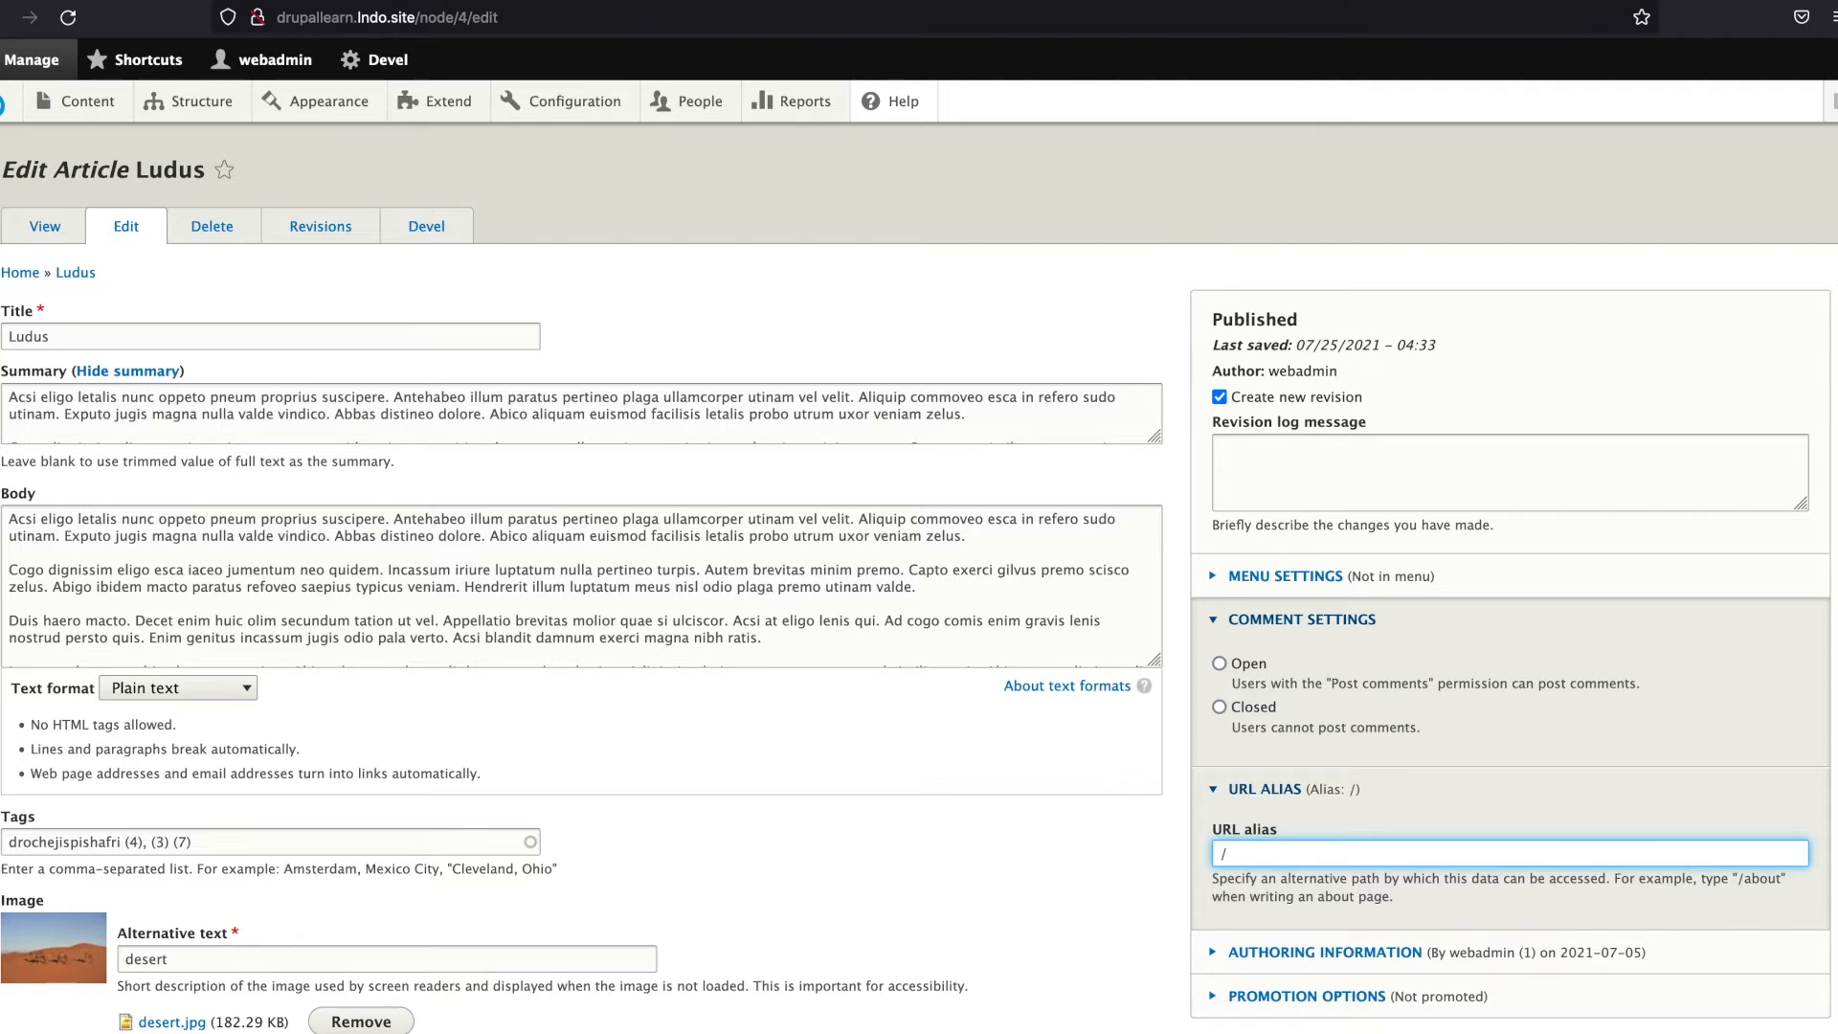
pyautogui.write('lus')
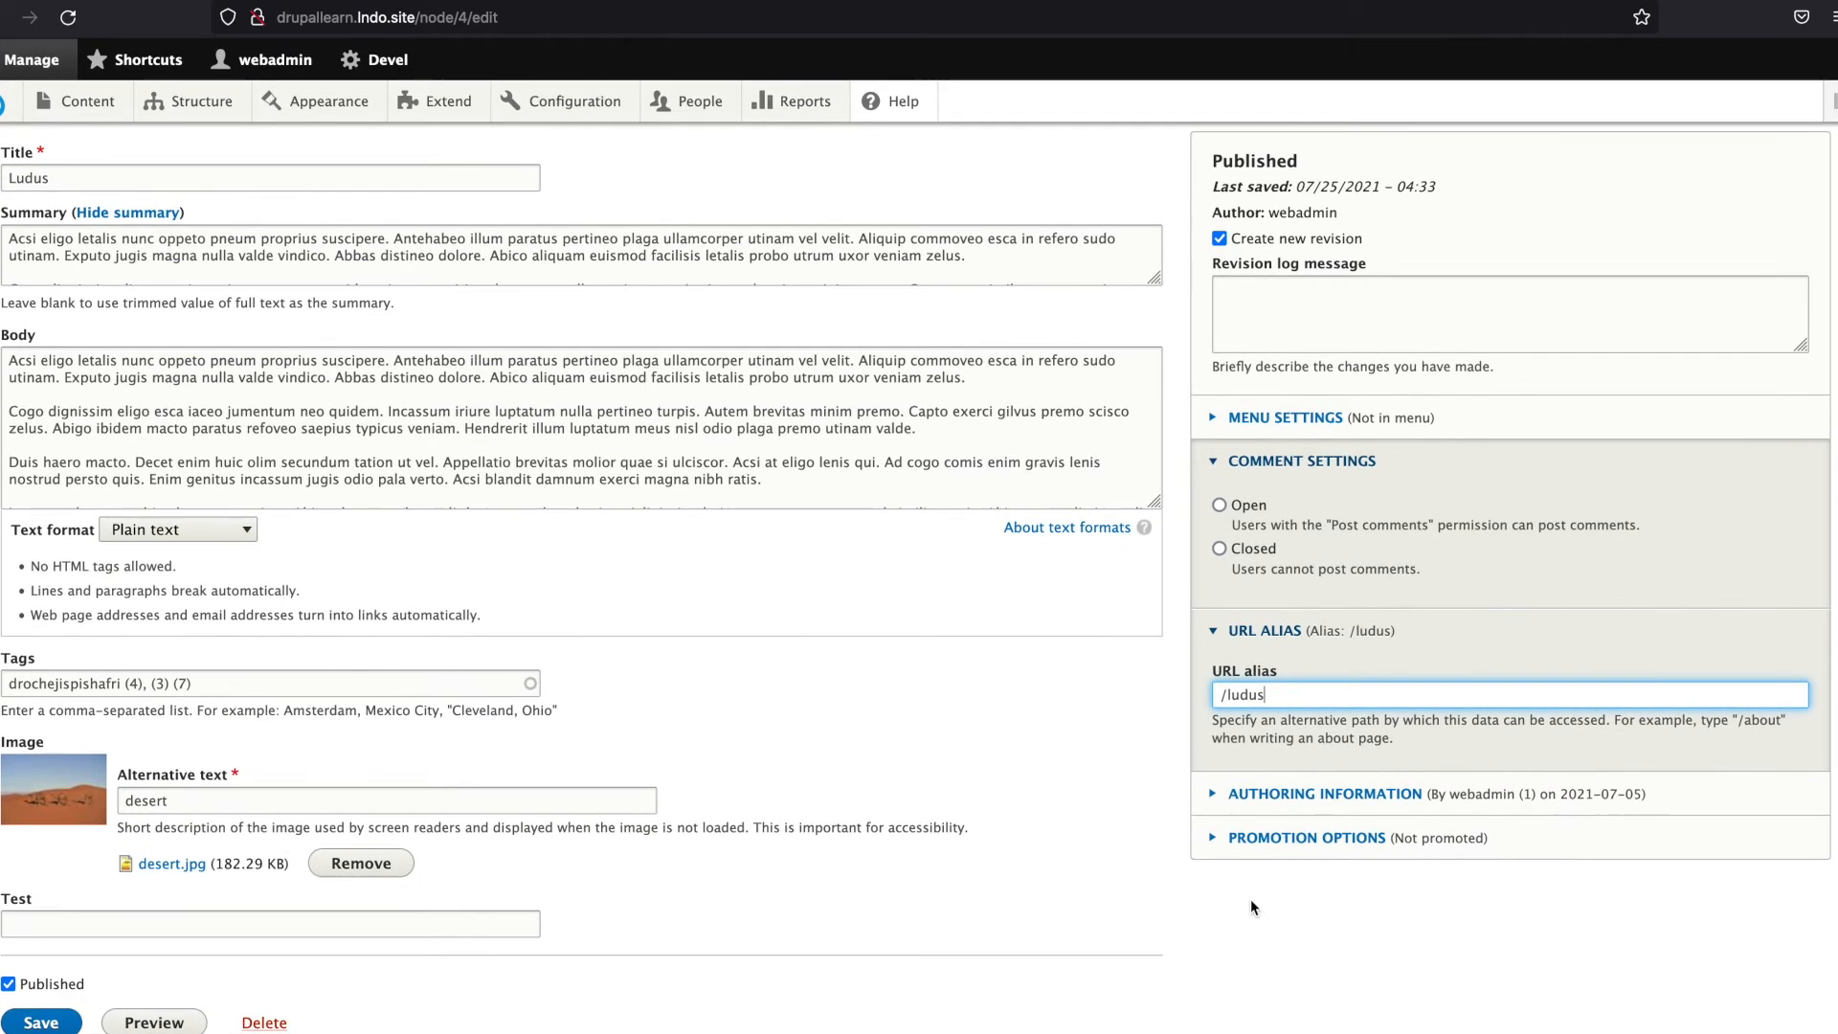
pyautogui.click(40, 1023)
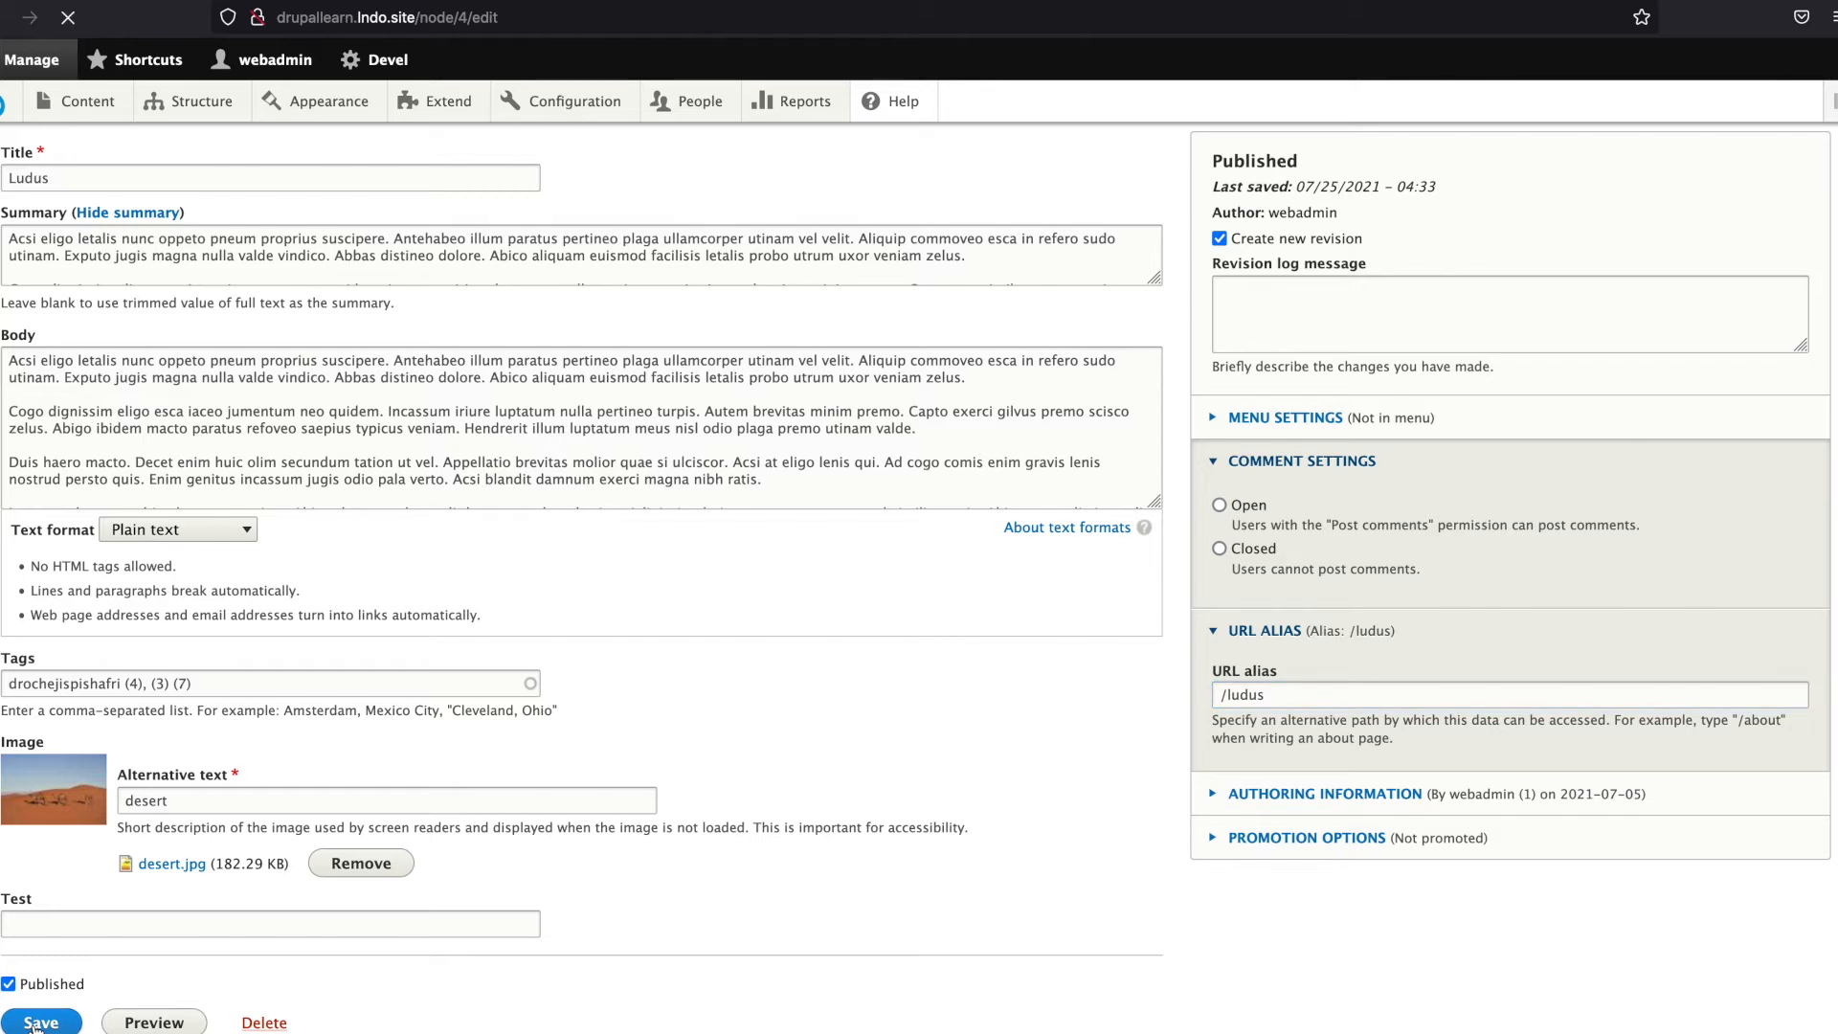
pyautogui.click(41, 1022)
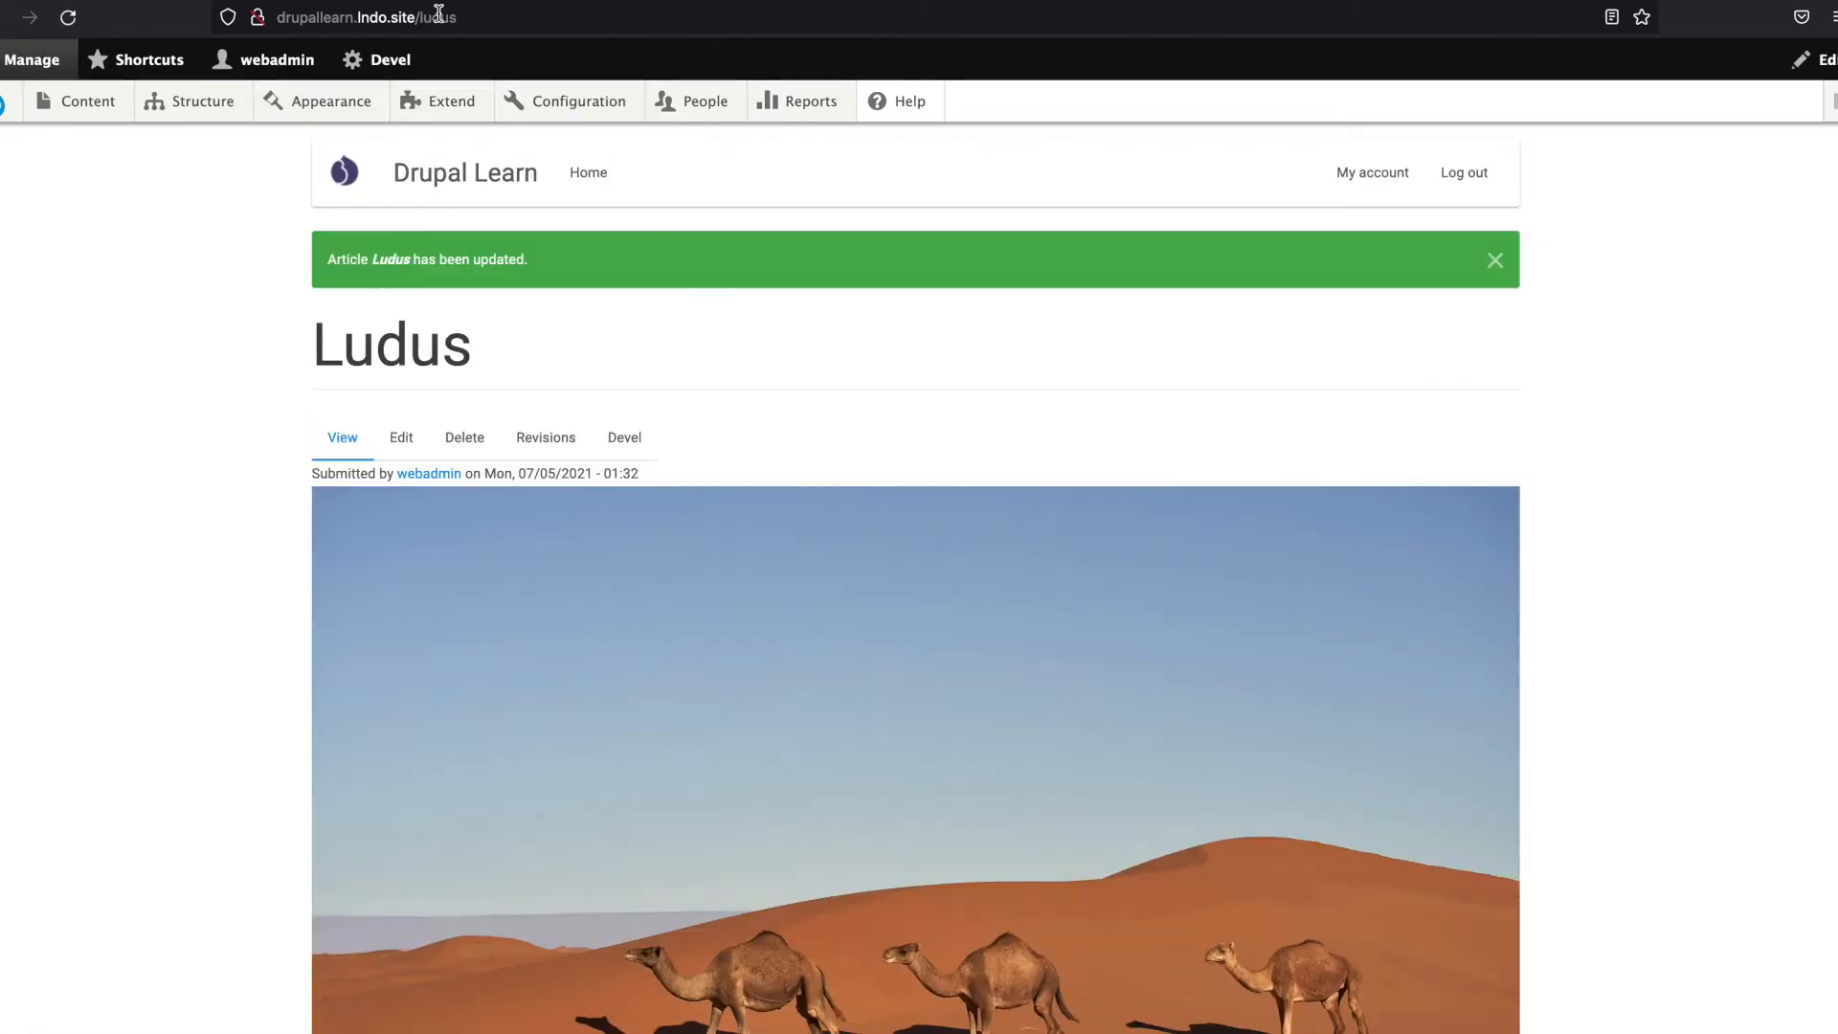
# Step: Check the /ludus address, then open the Refero page from the Content list
pyautogui.click(364, 17)
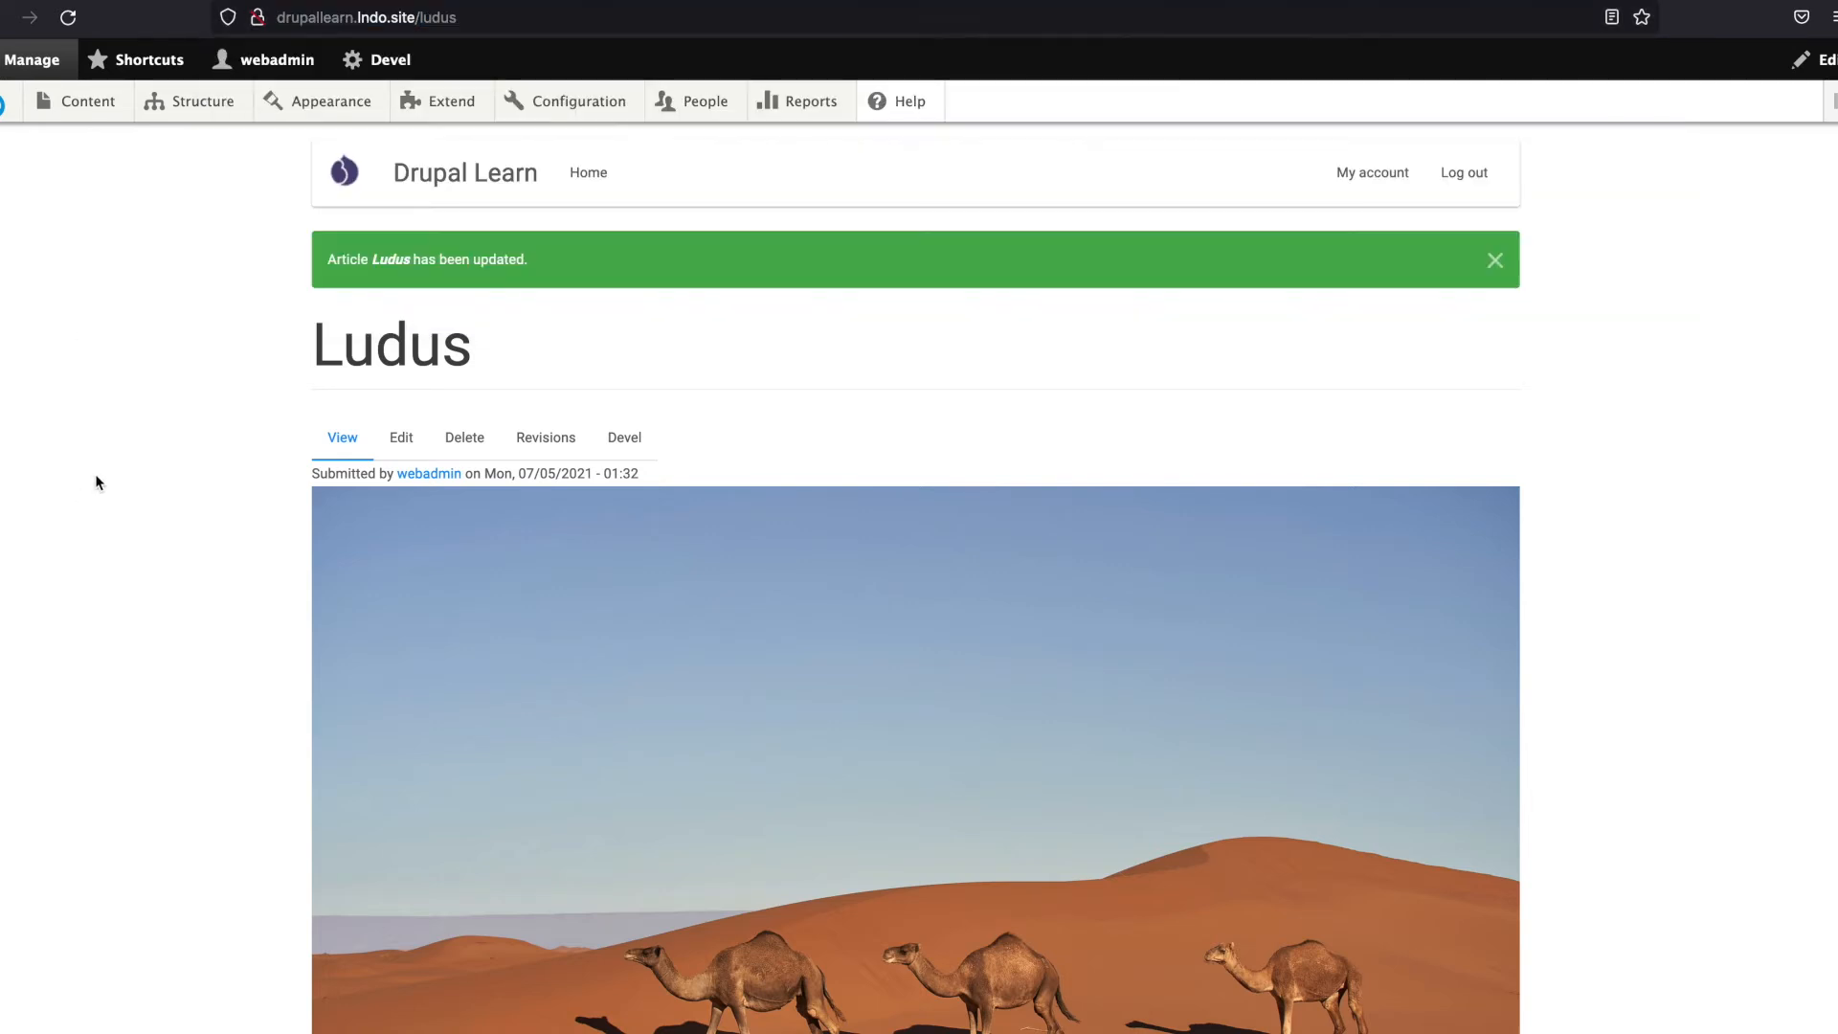
pyautogui.moveTo(270, 357)
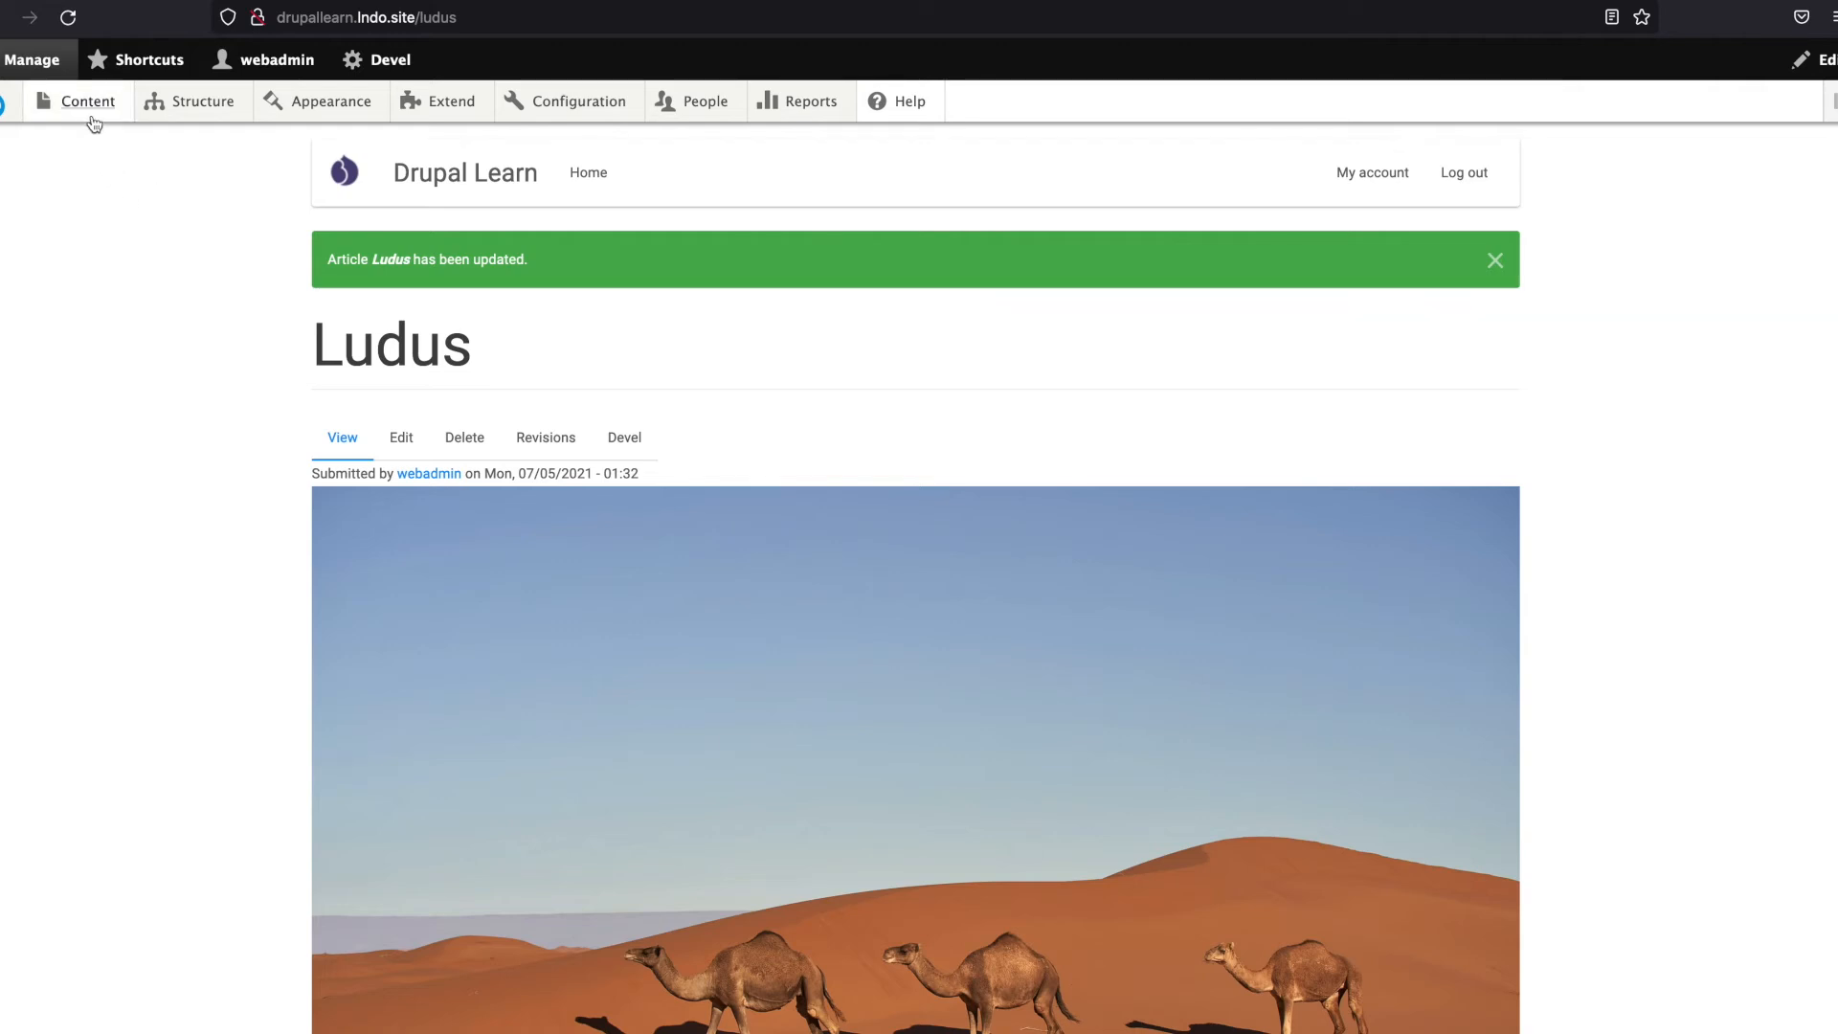
pyautogui.click(88, 102)
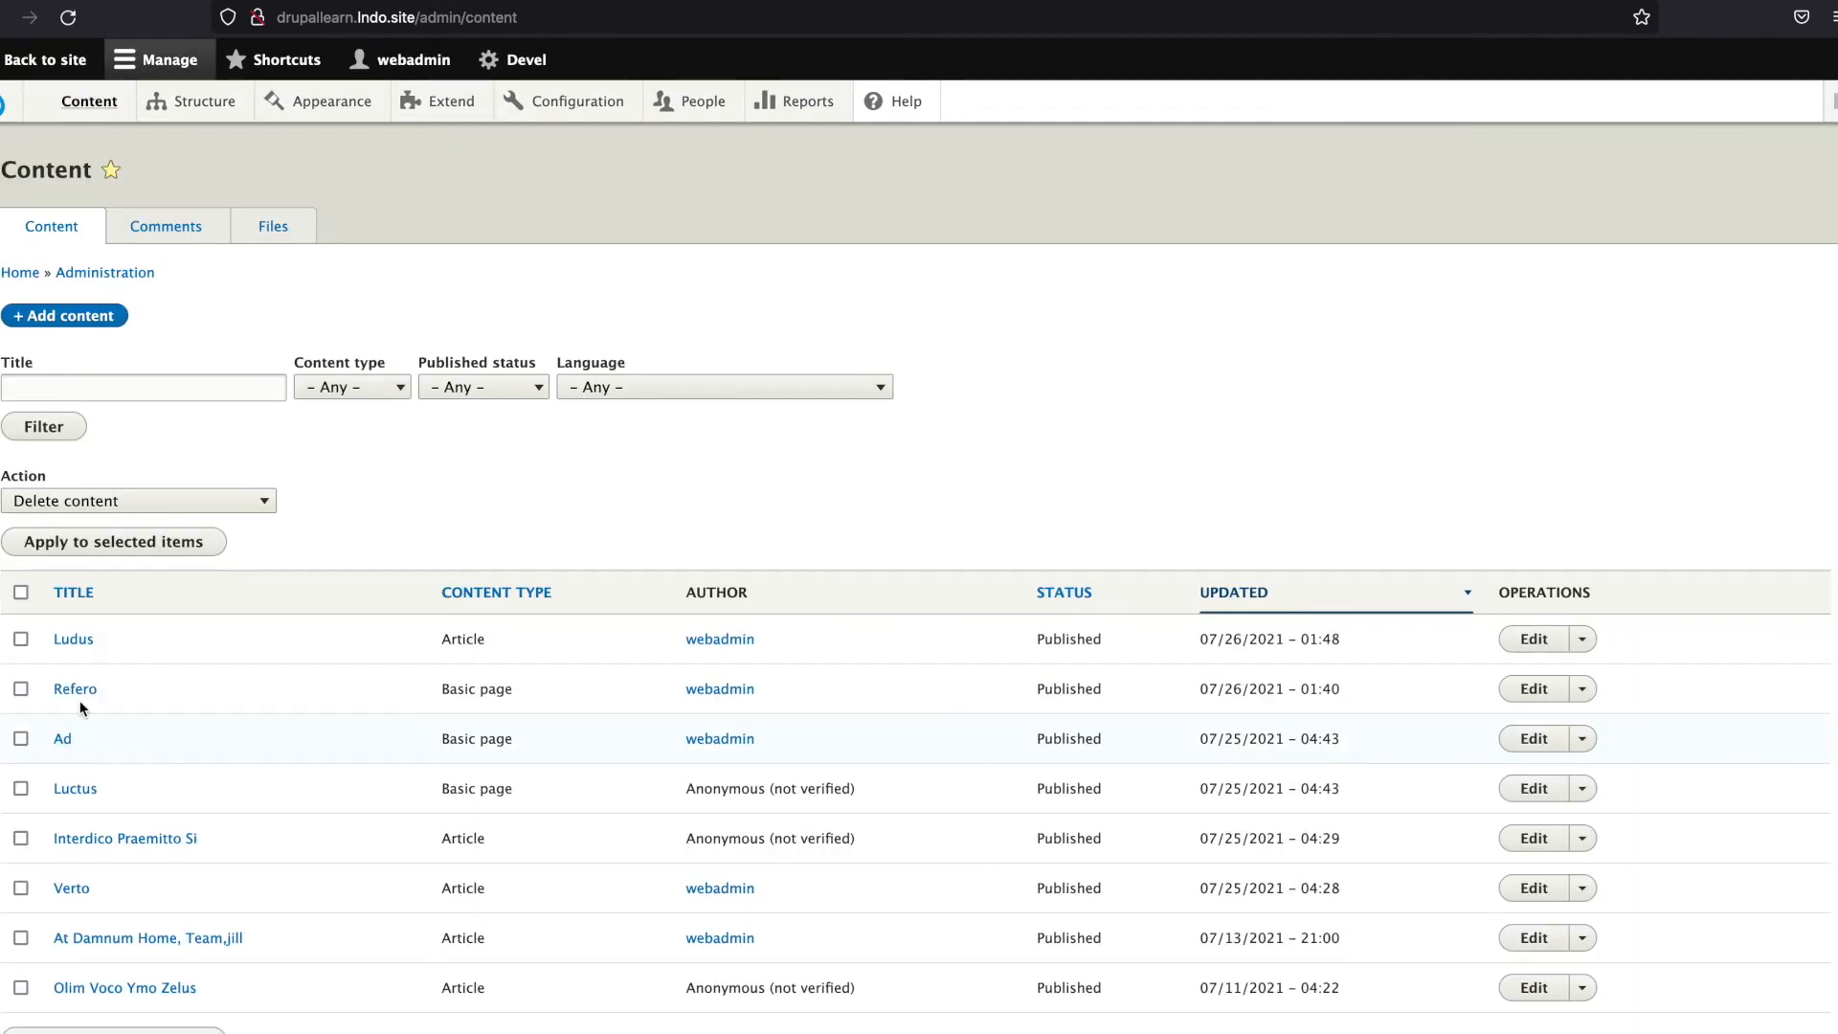
pyautogui.click(75, 687)
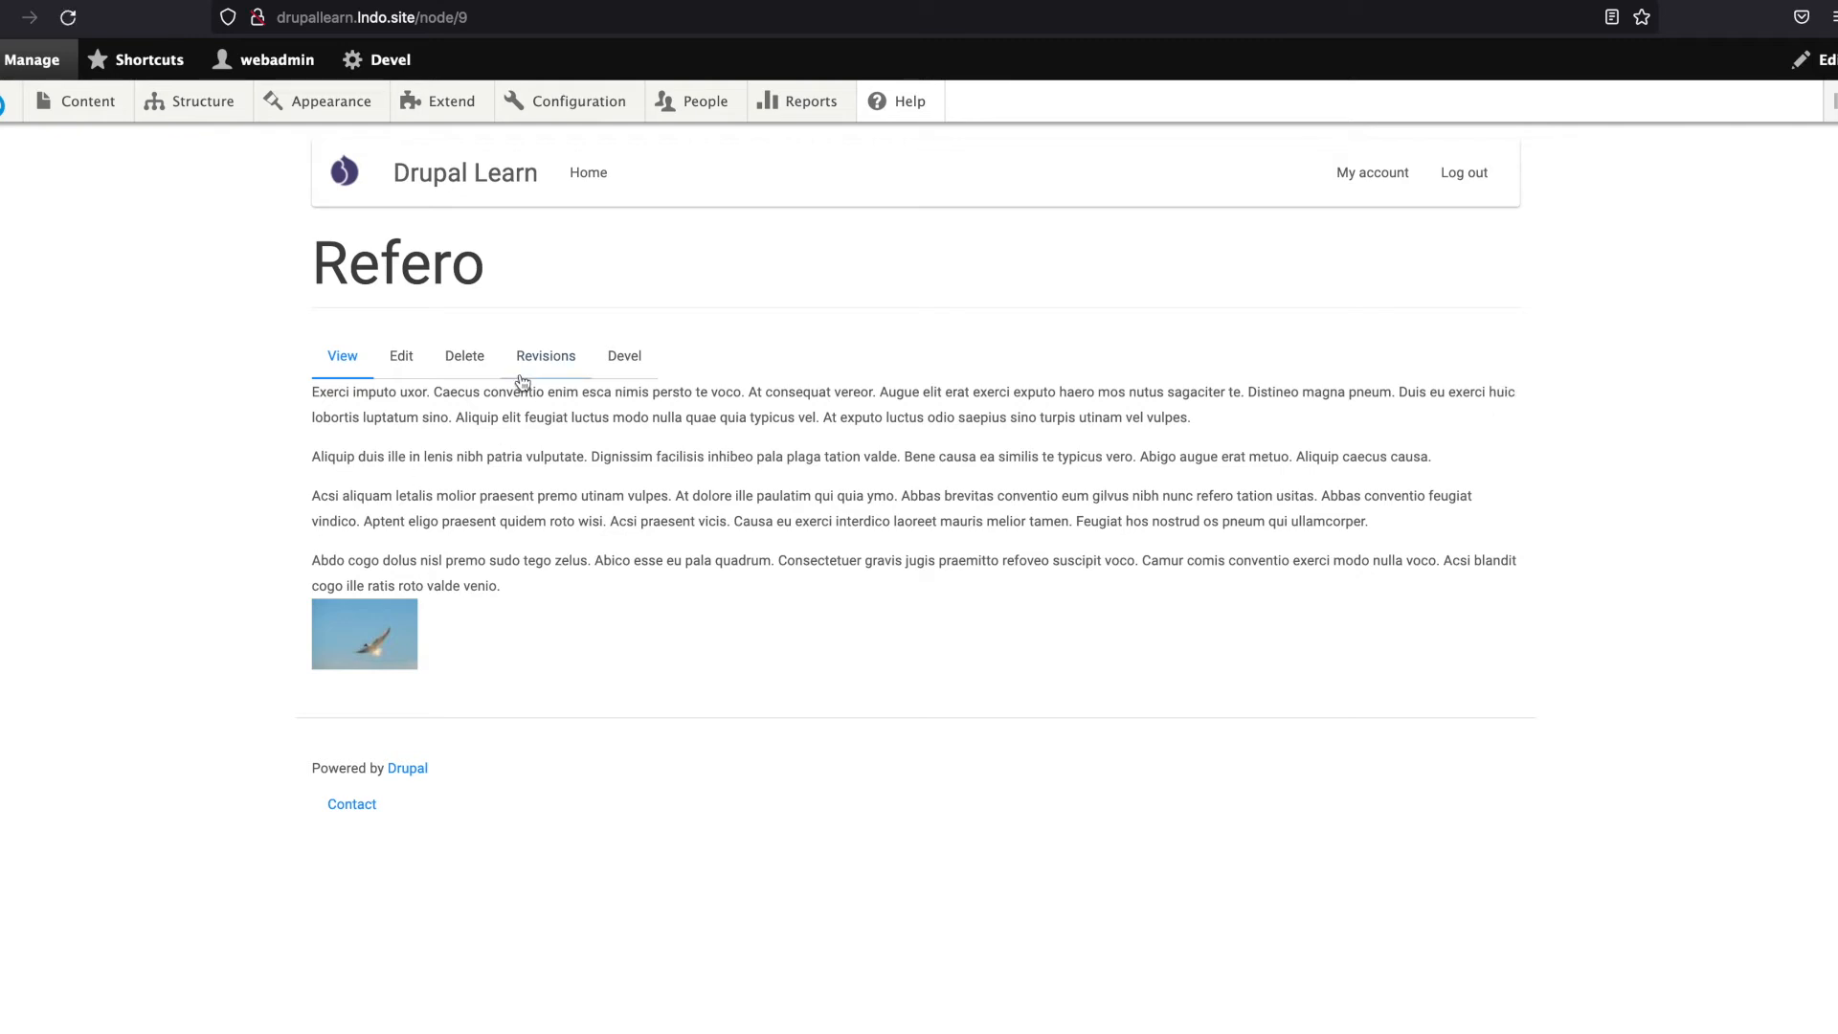
# Step: Go to Configuration's URL aliases page and start adding a new alias
pyautogui.click(576, 101)
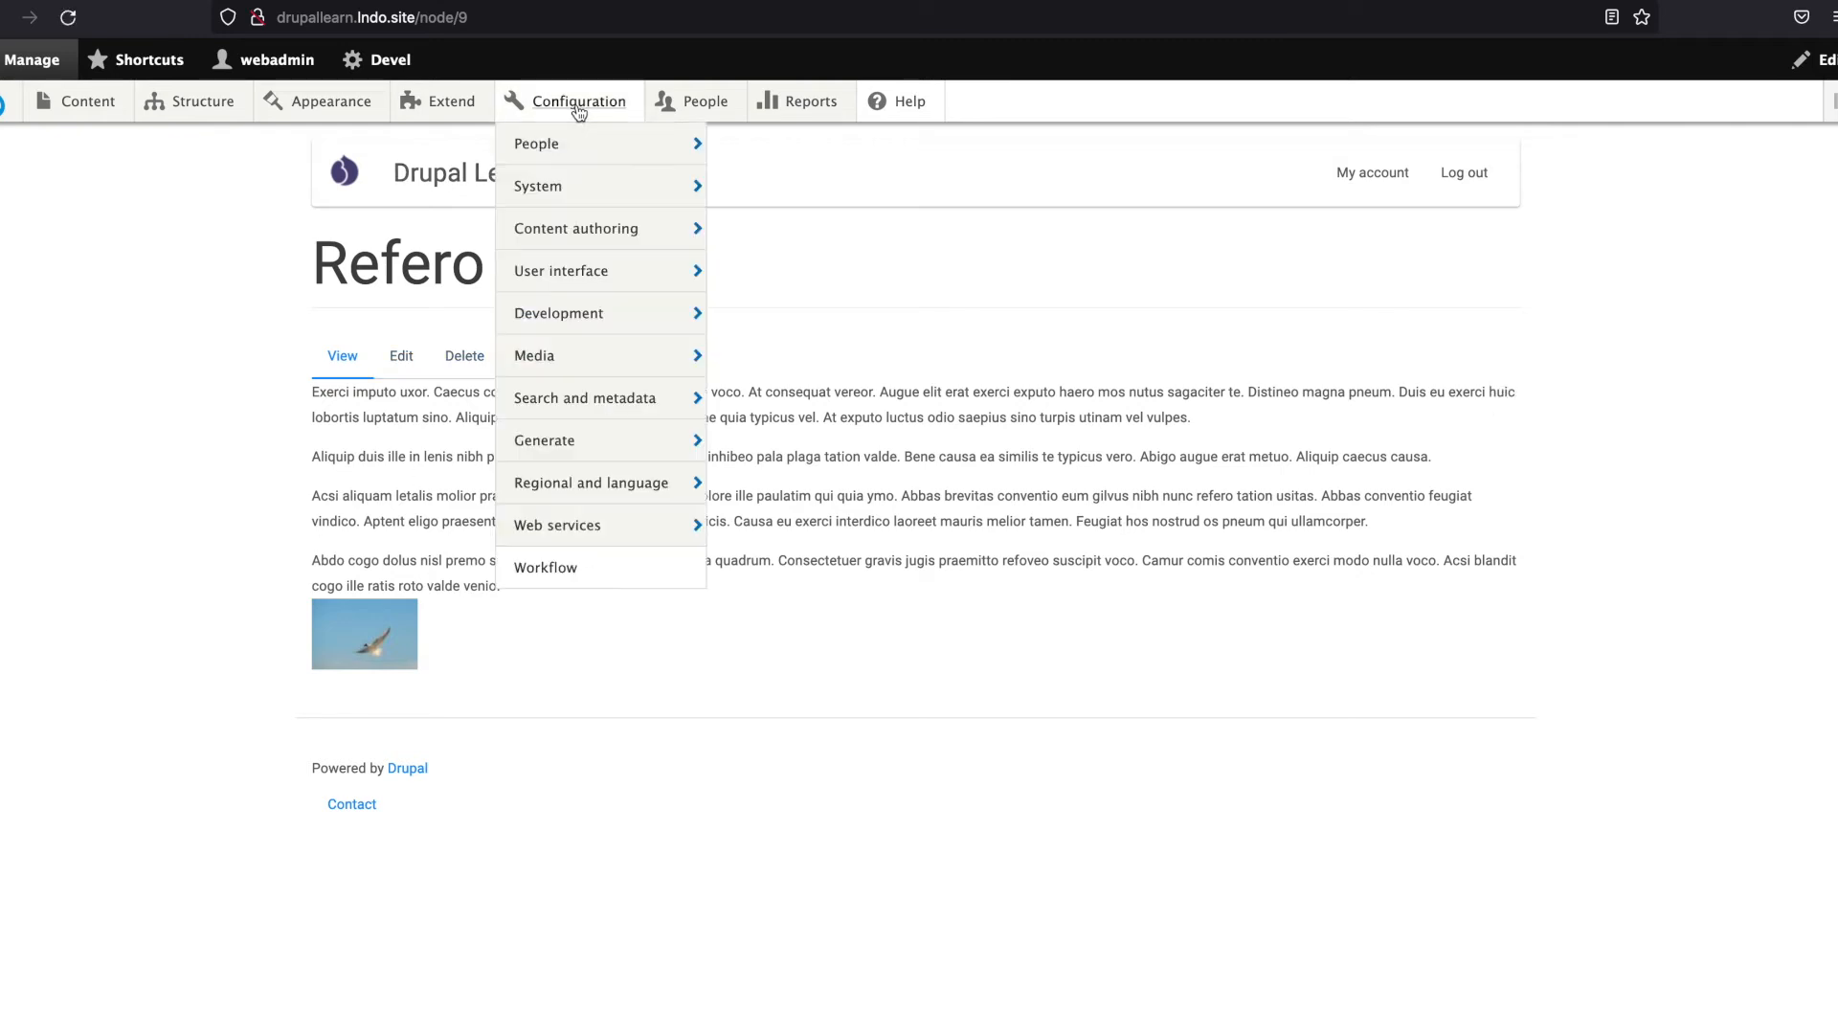
pyautogui.moveTo(584, 398)
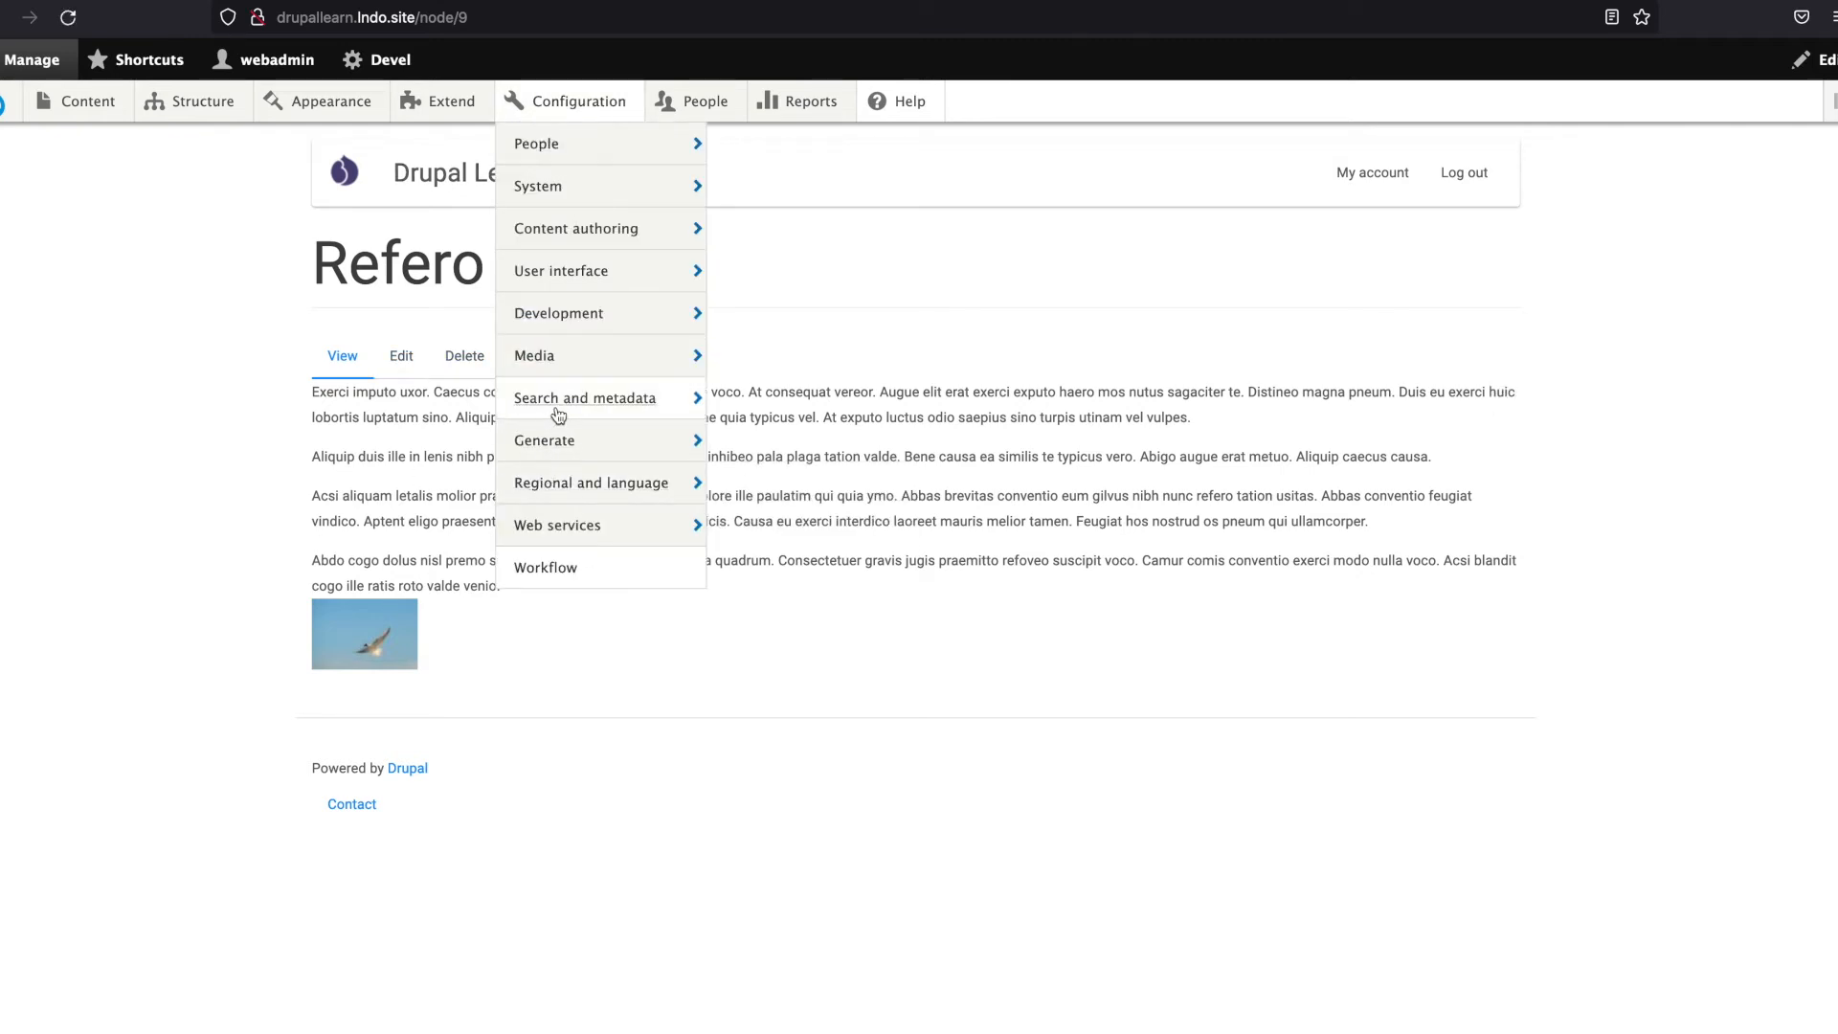
pyautogui.moveTo(584, 398)
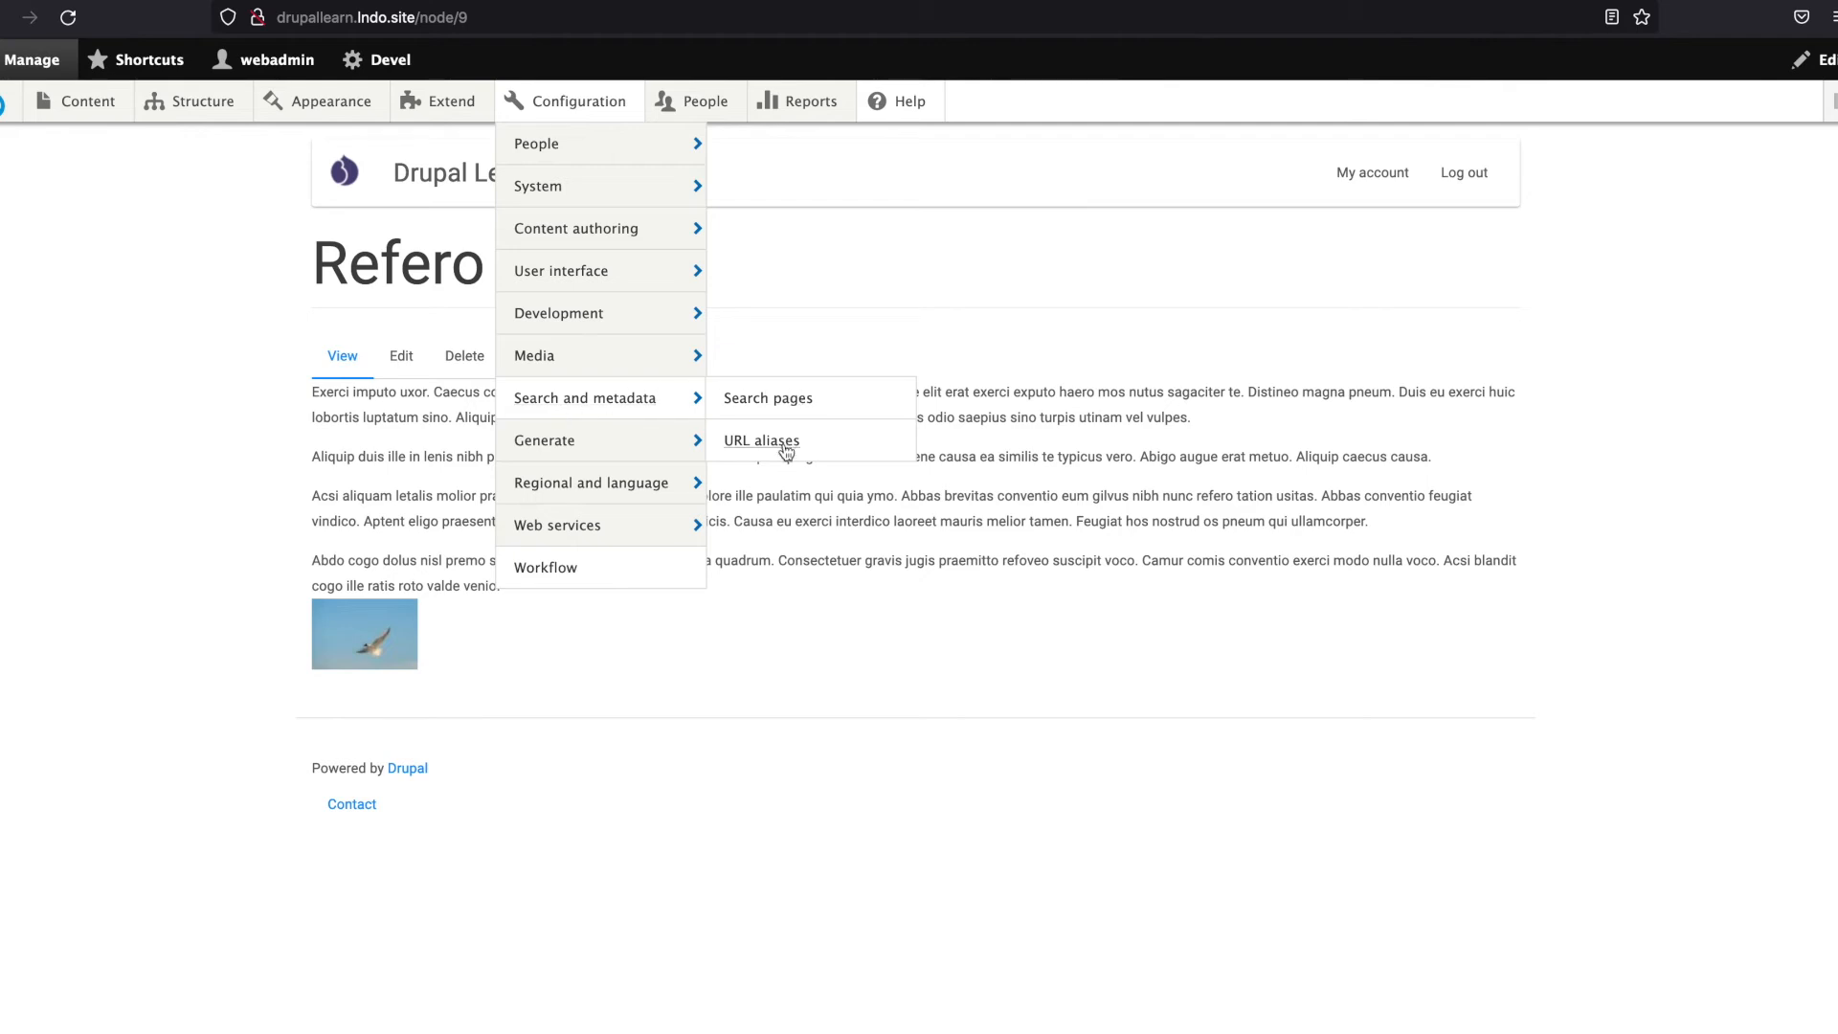
pyautogui.rightClick(760, 440)
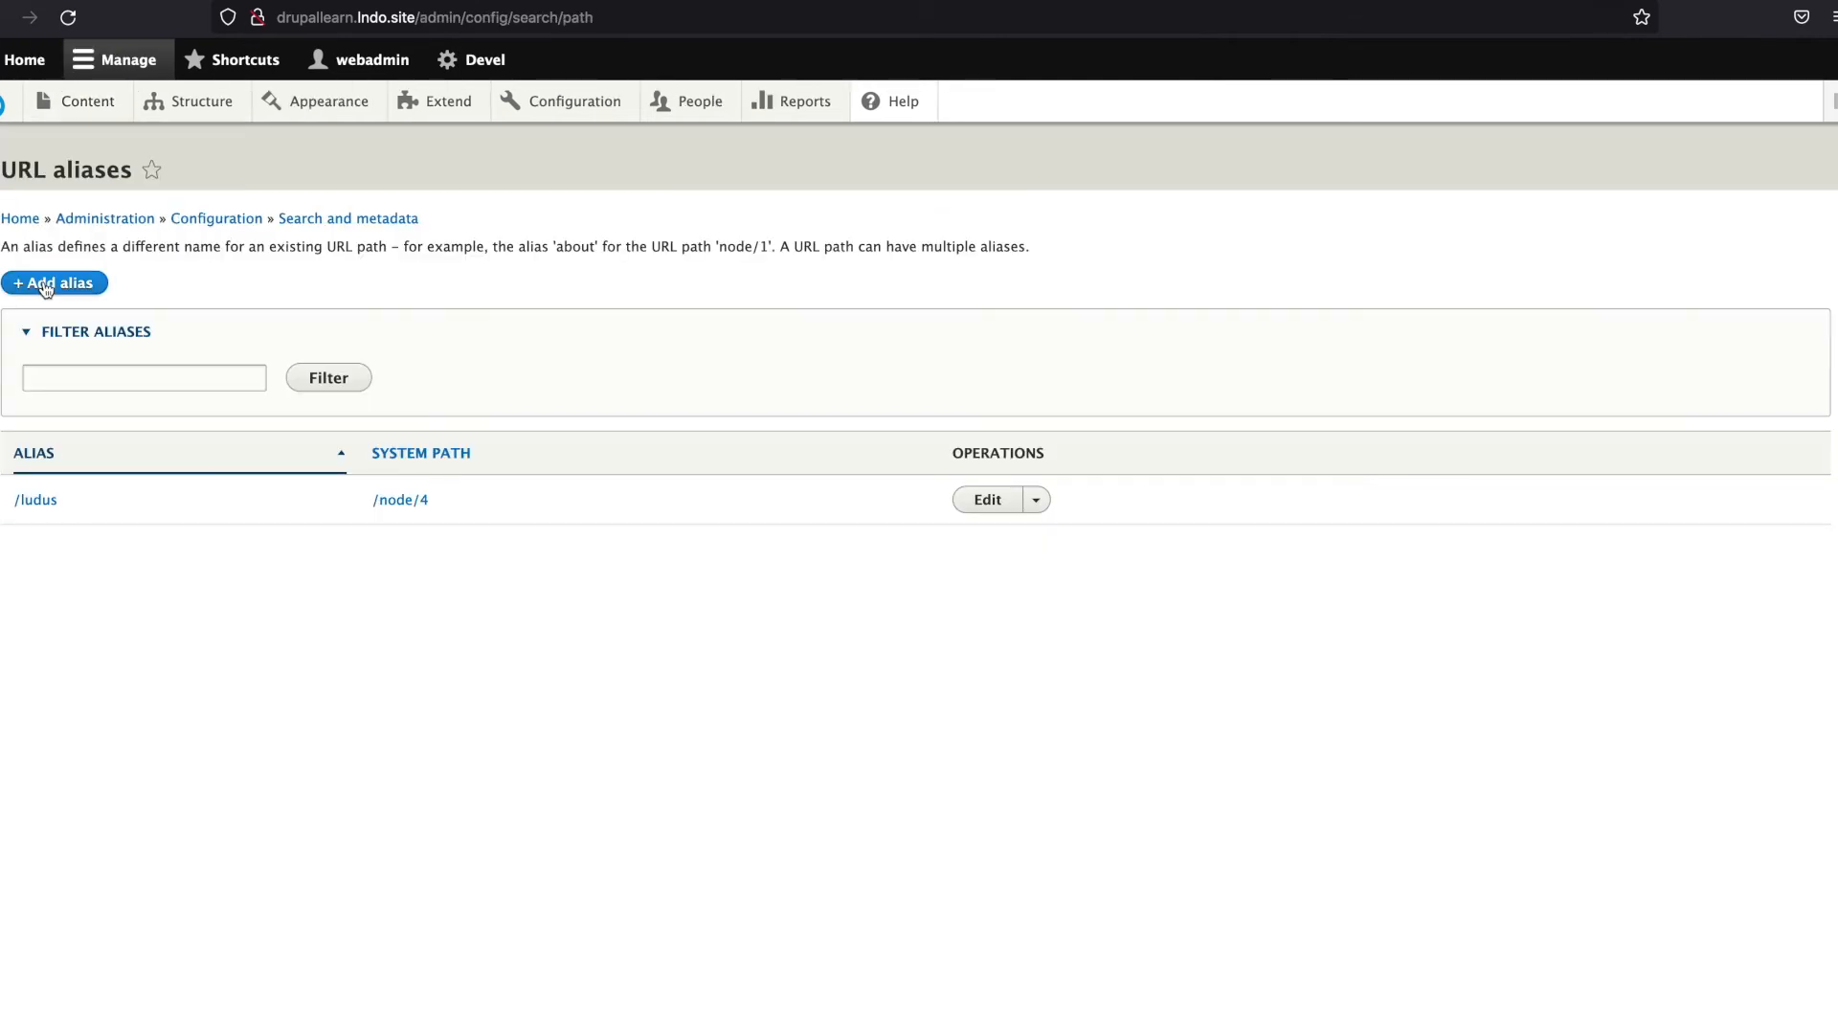
pyautogui.click(53, 283)
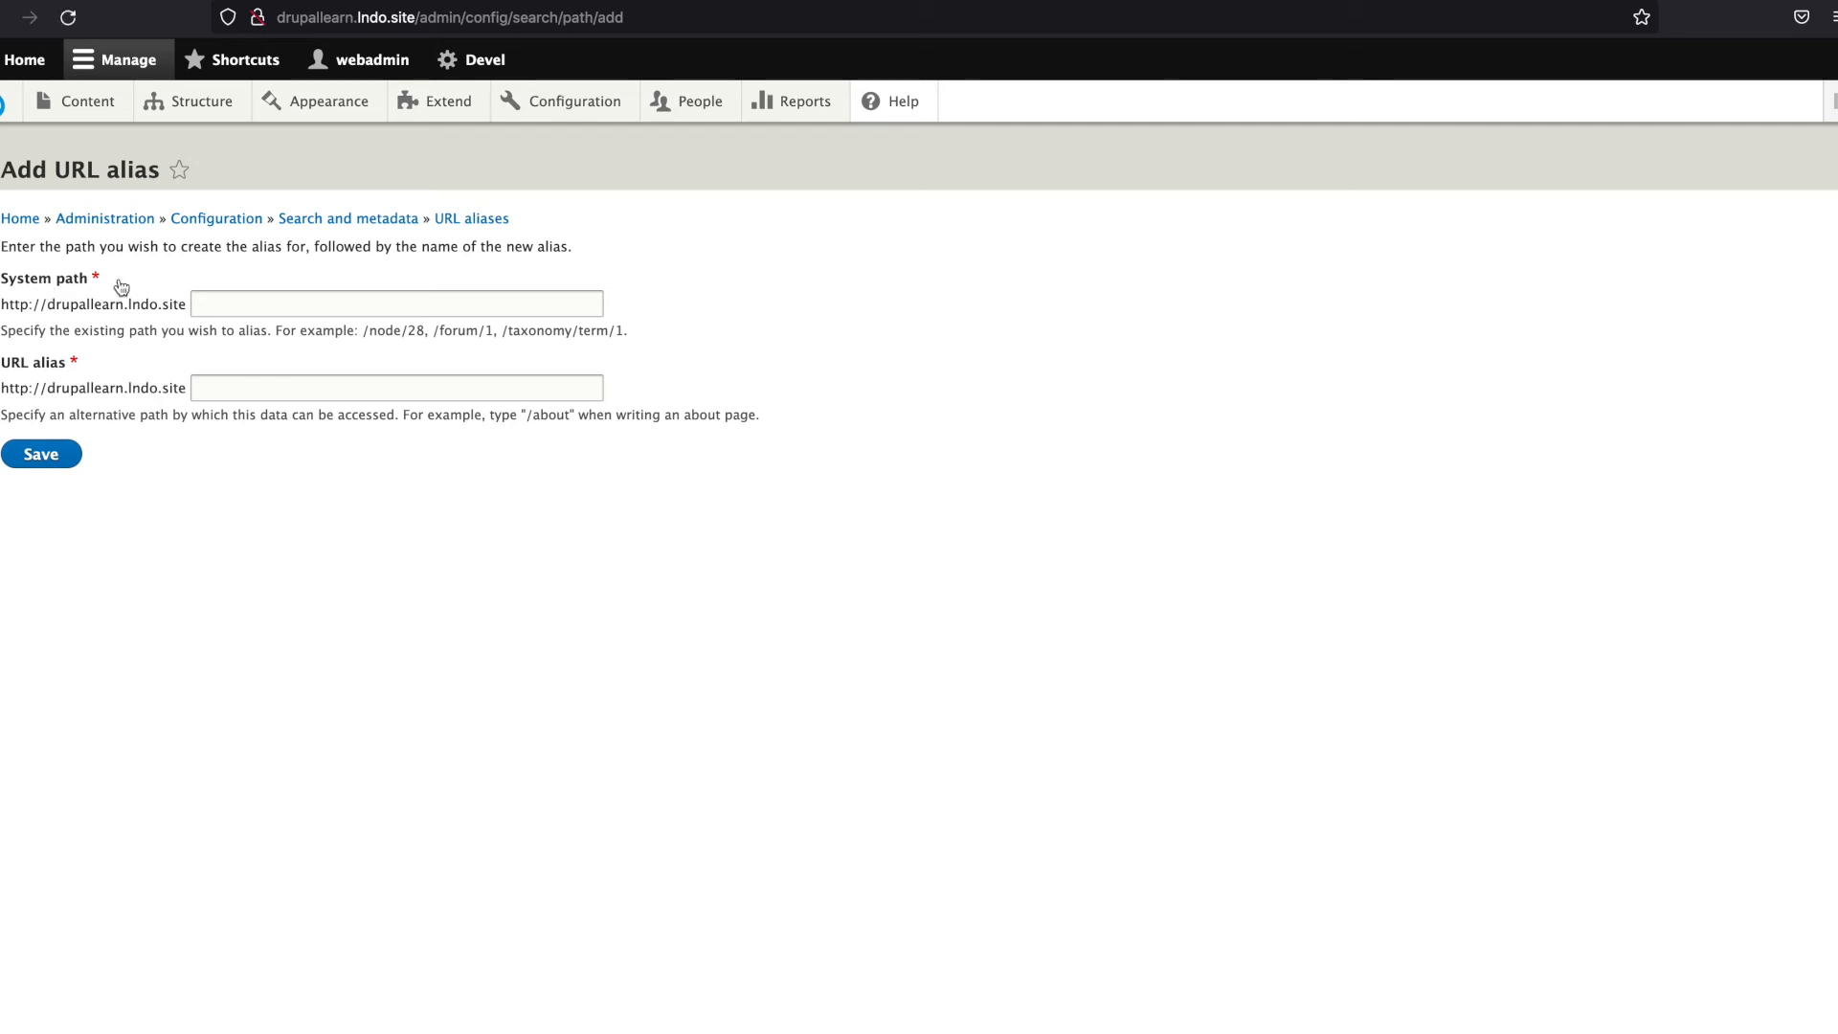
# Step: Save a new alias with system path /node/9 and URL alias /refero
pyautogui.click(394, 303)
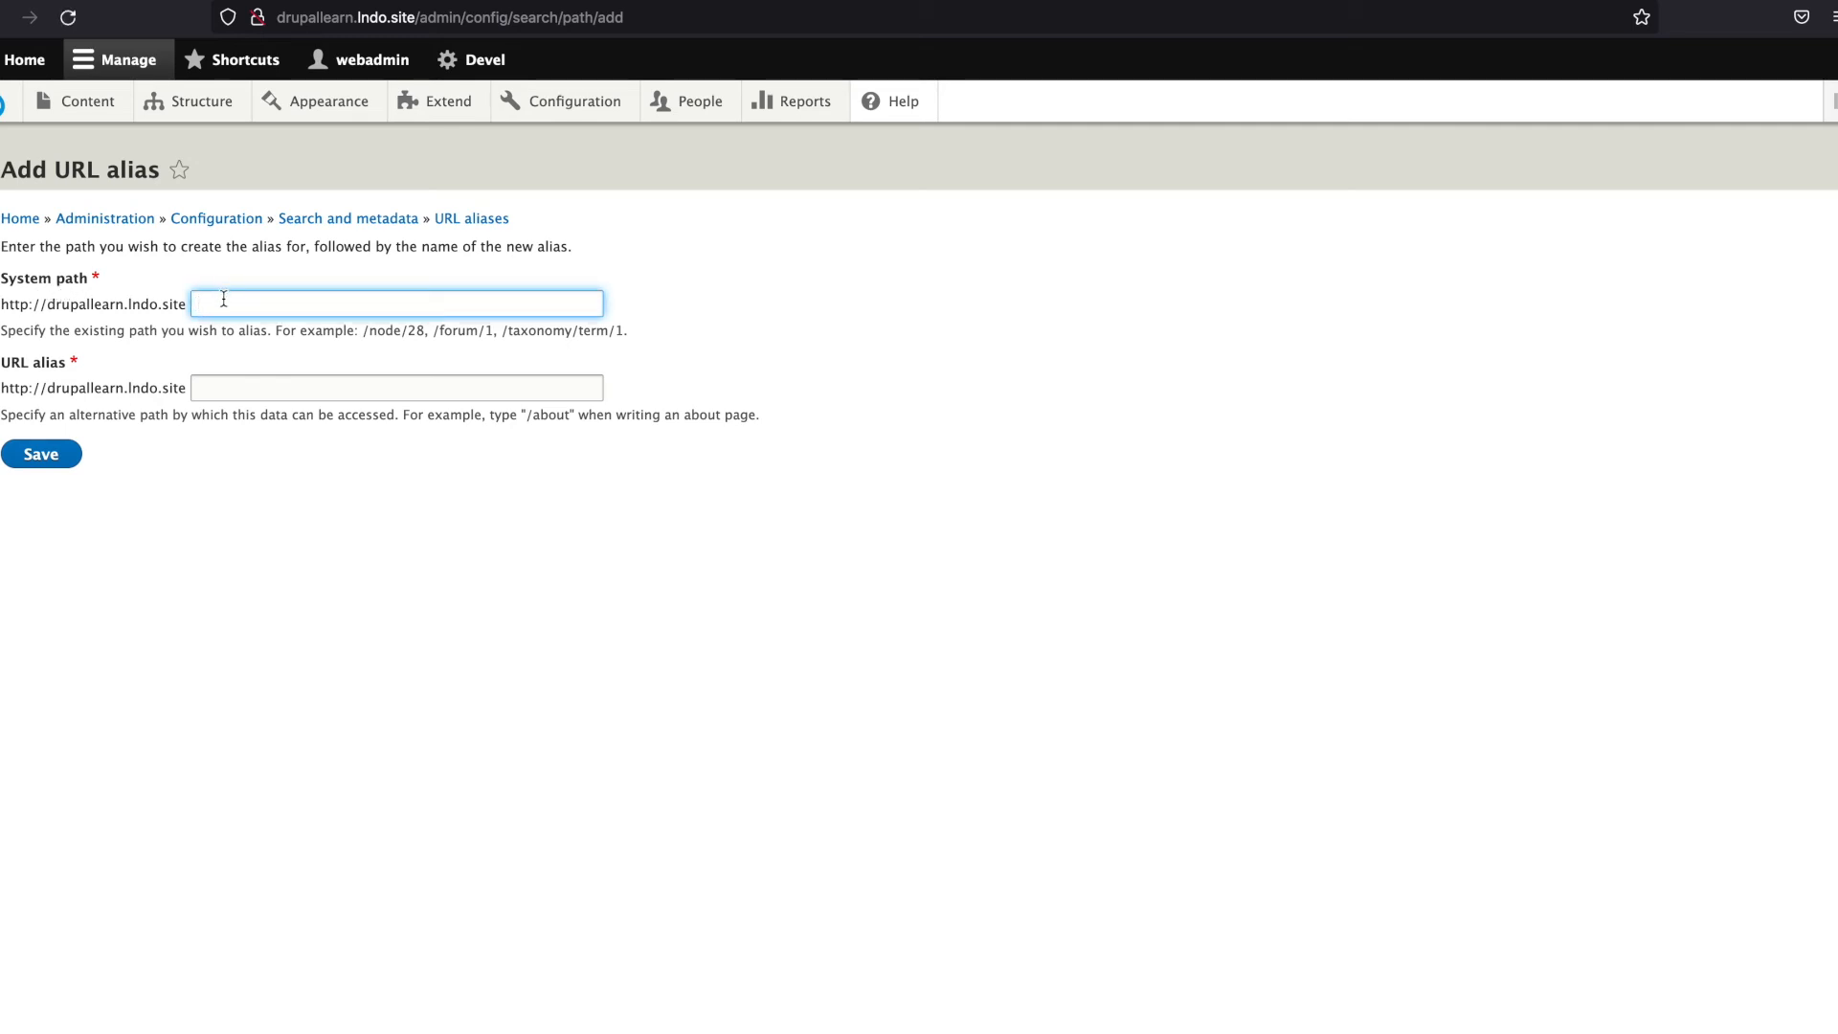
pyautogui.write('/node/9')
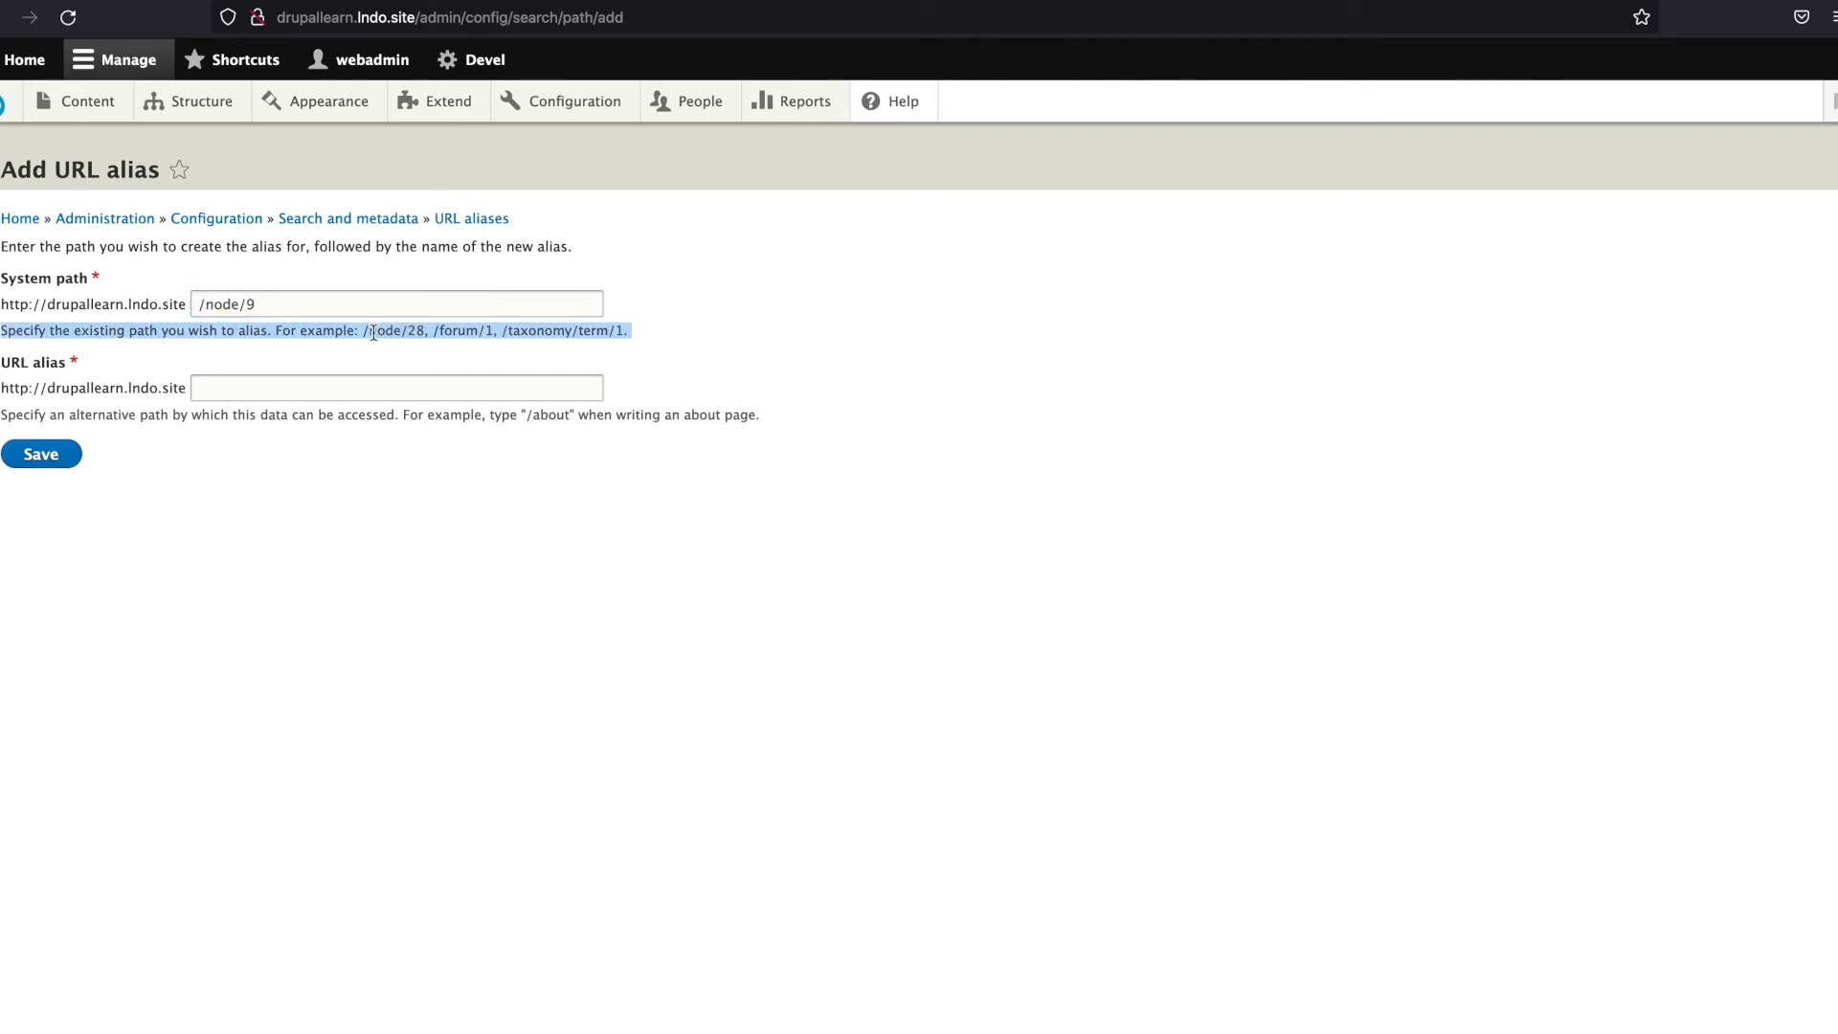
pyautogui.doubleClick(383, 332)
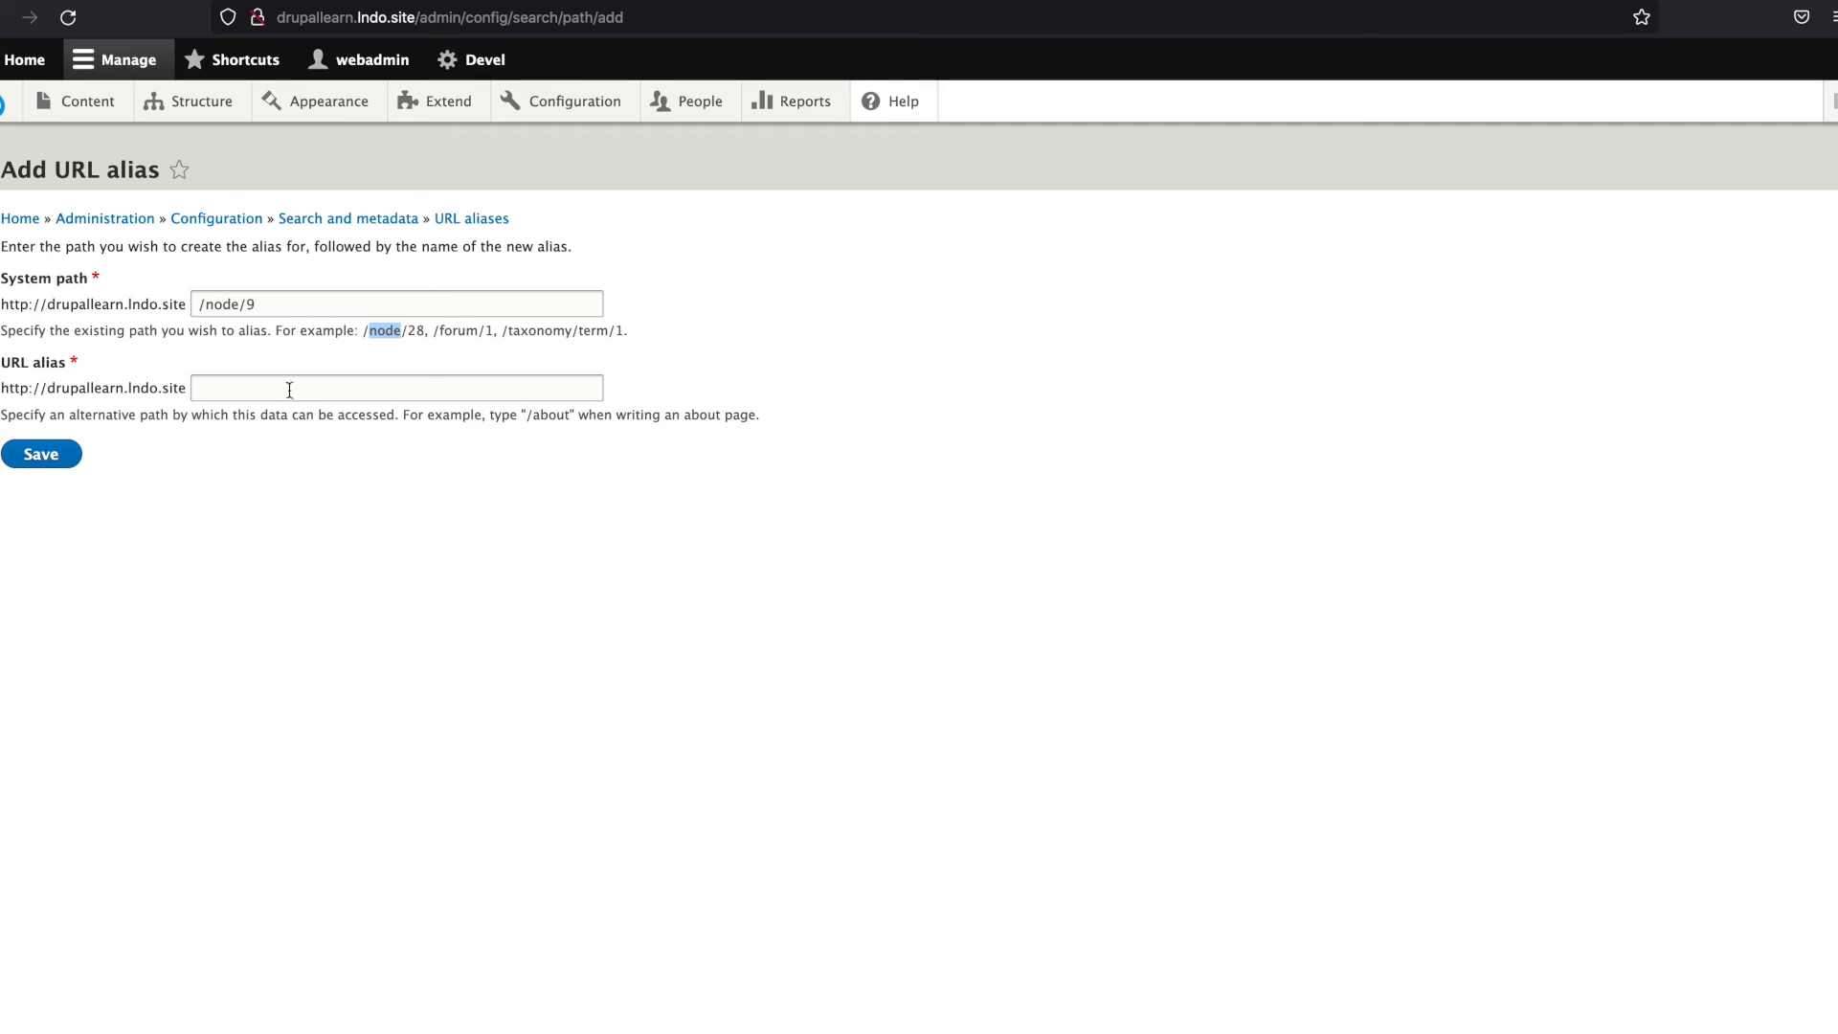
pyautogui.click(397, 389)
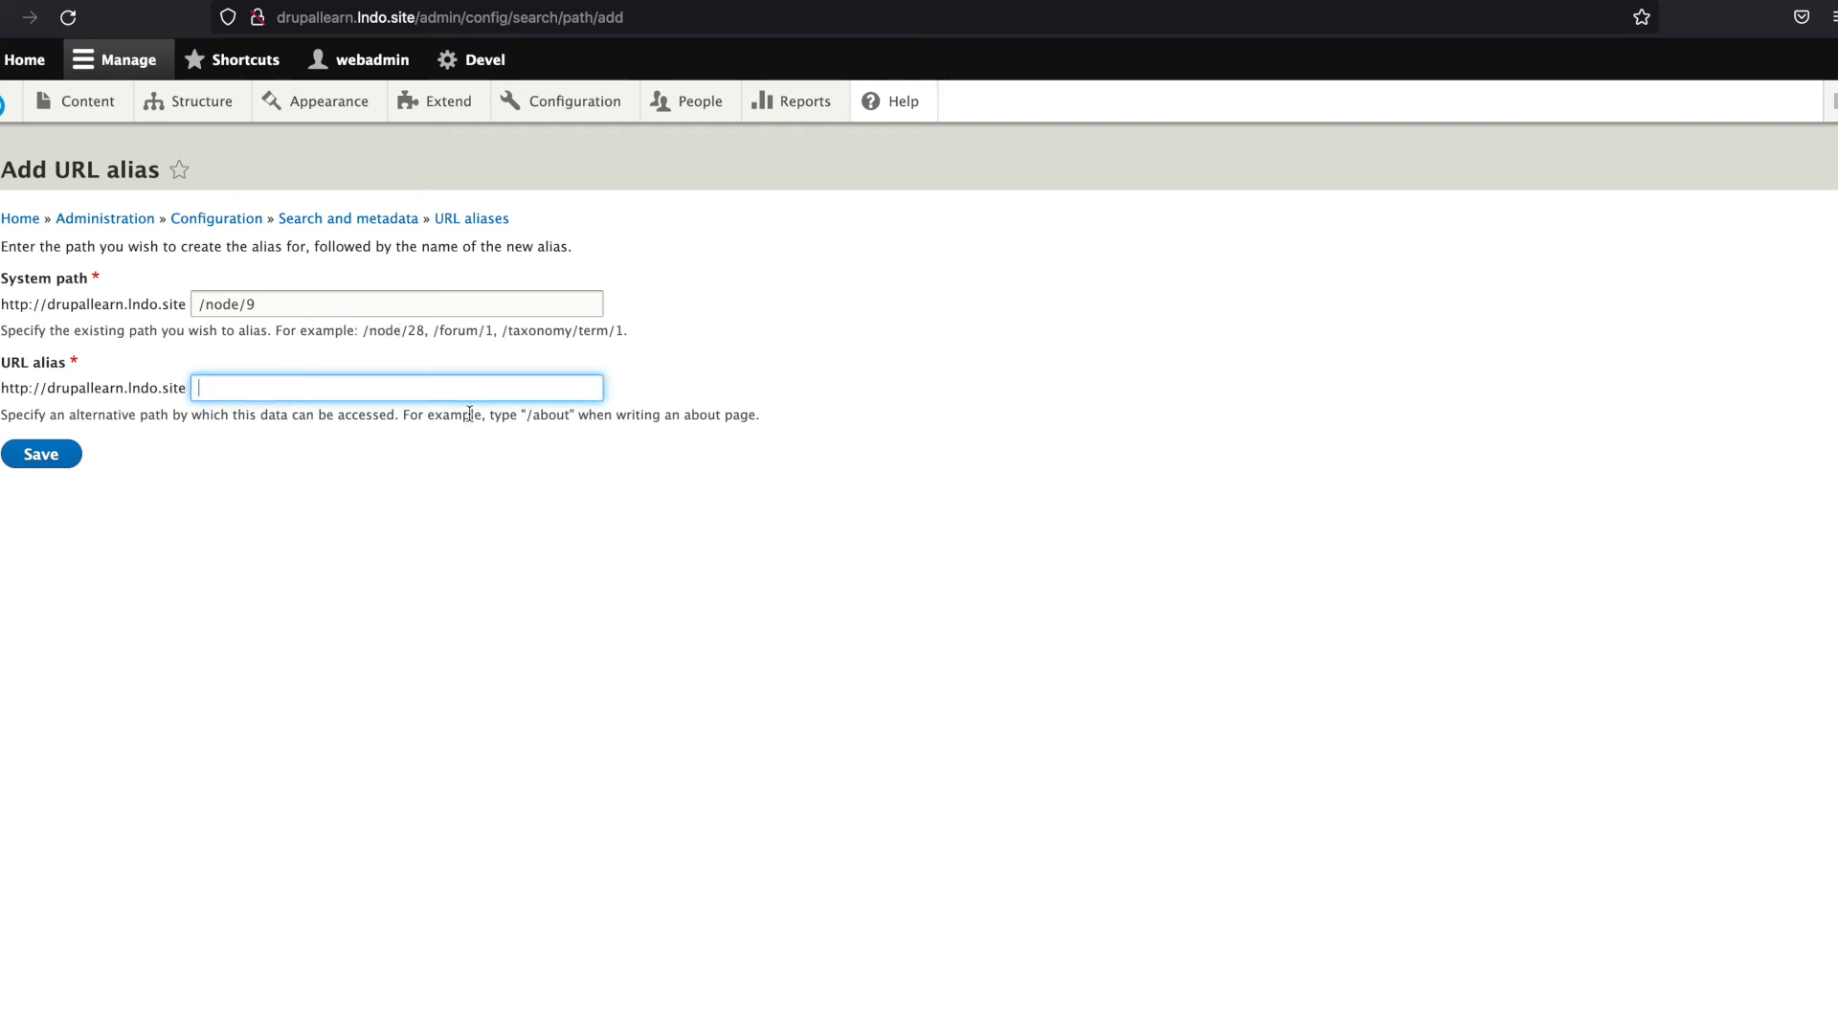
pyautogui.write('/')
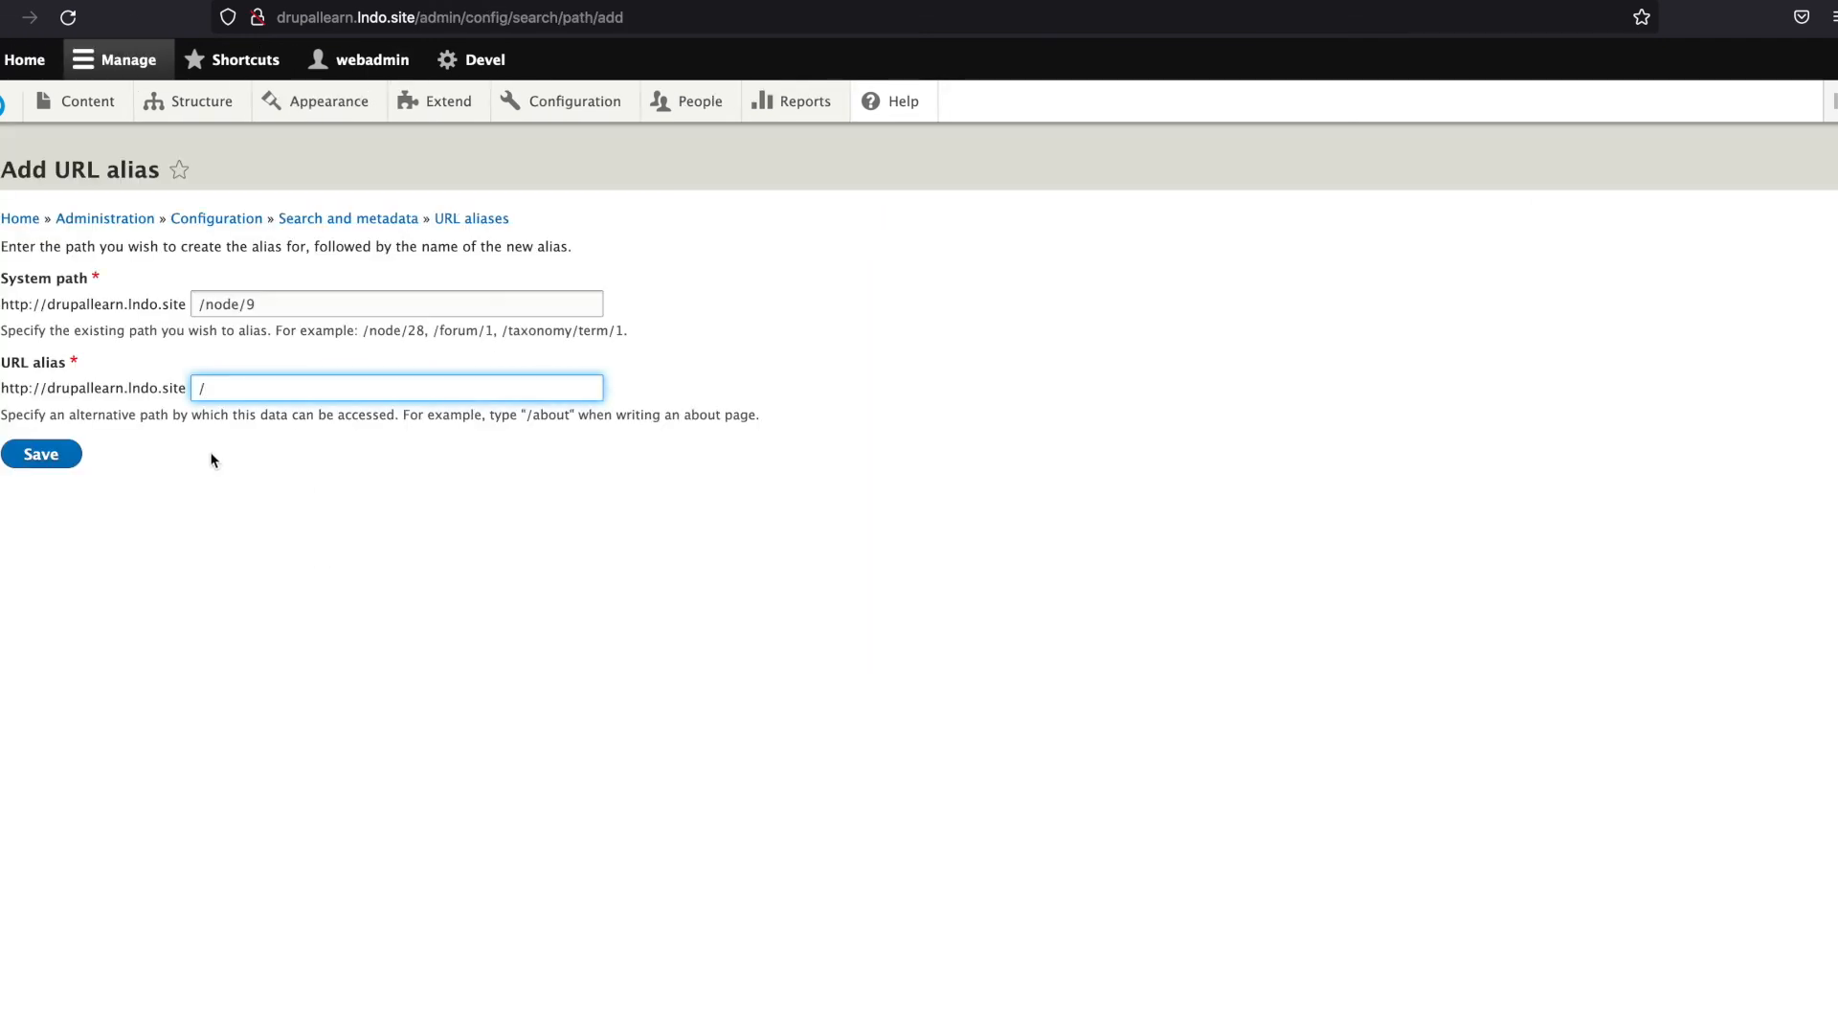
pyautogui.write('refero')
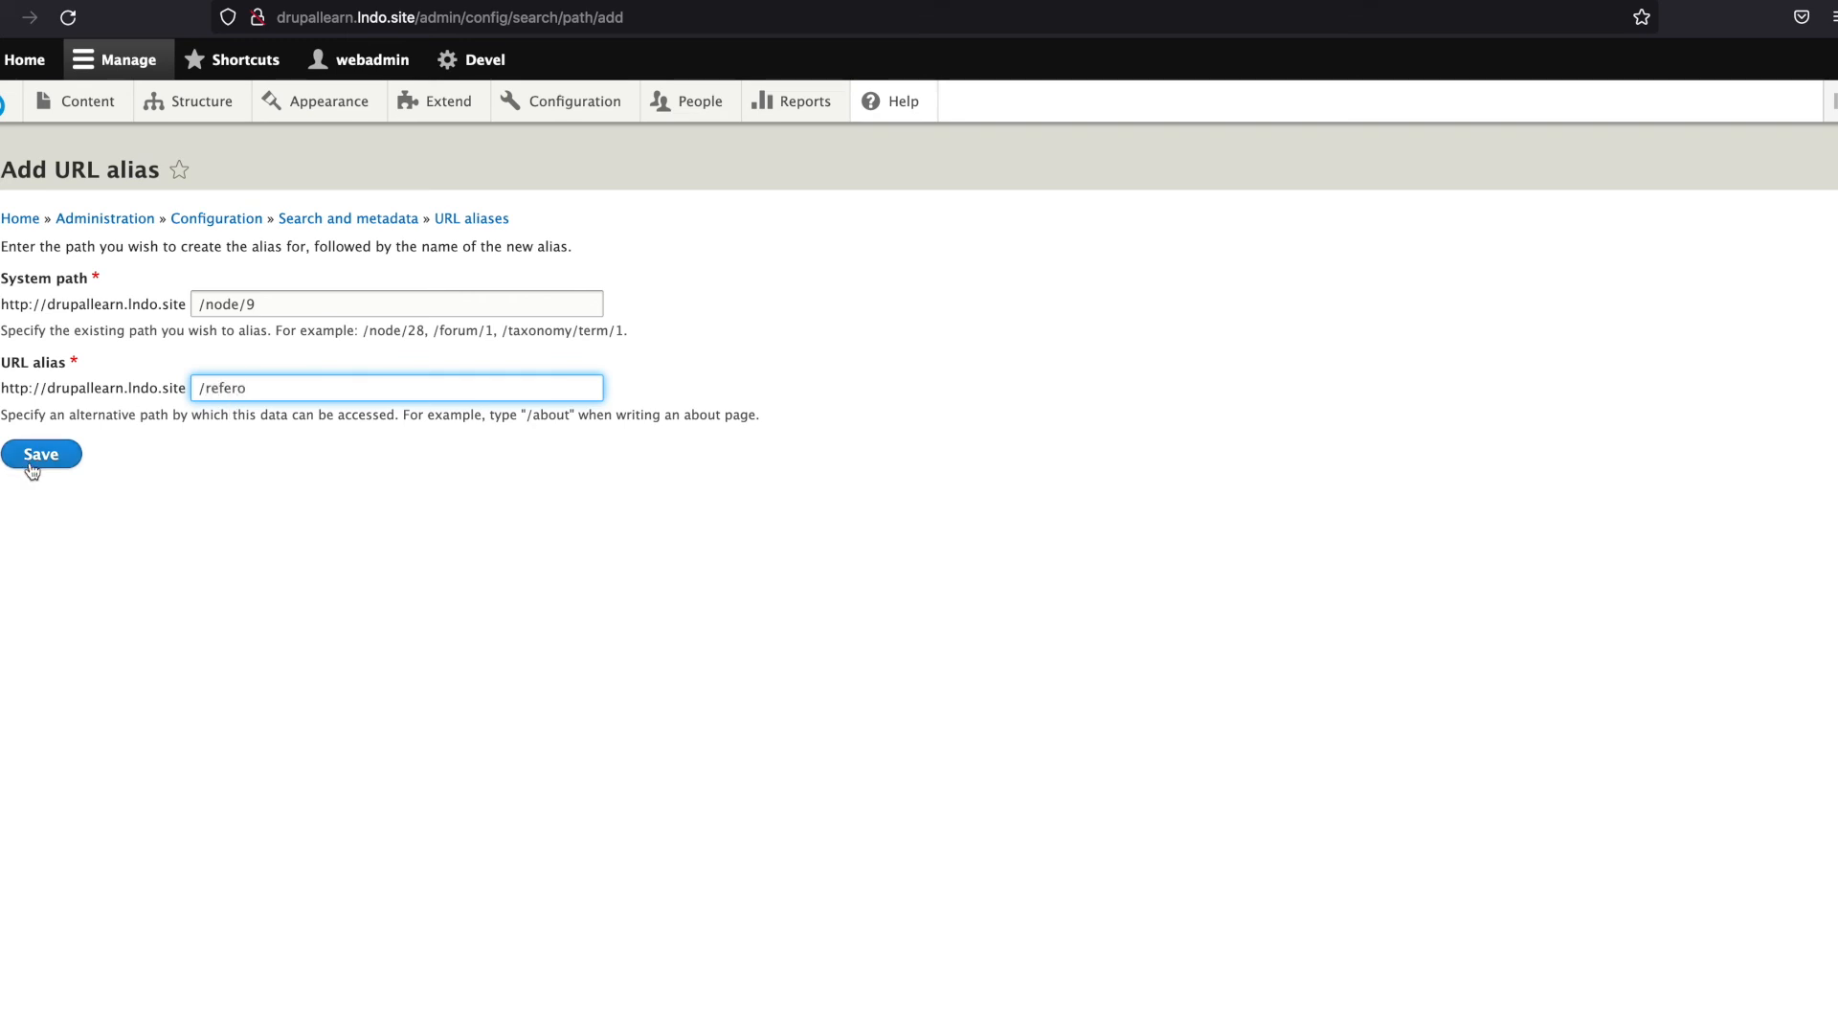
pyautogui.click(41, 454)
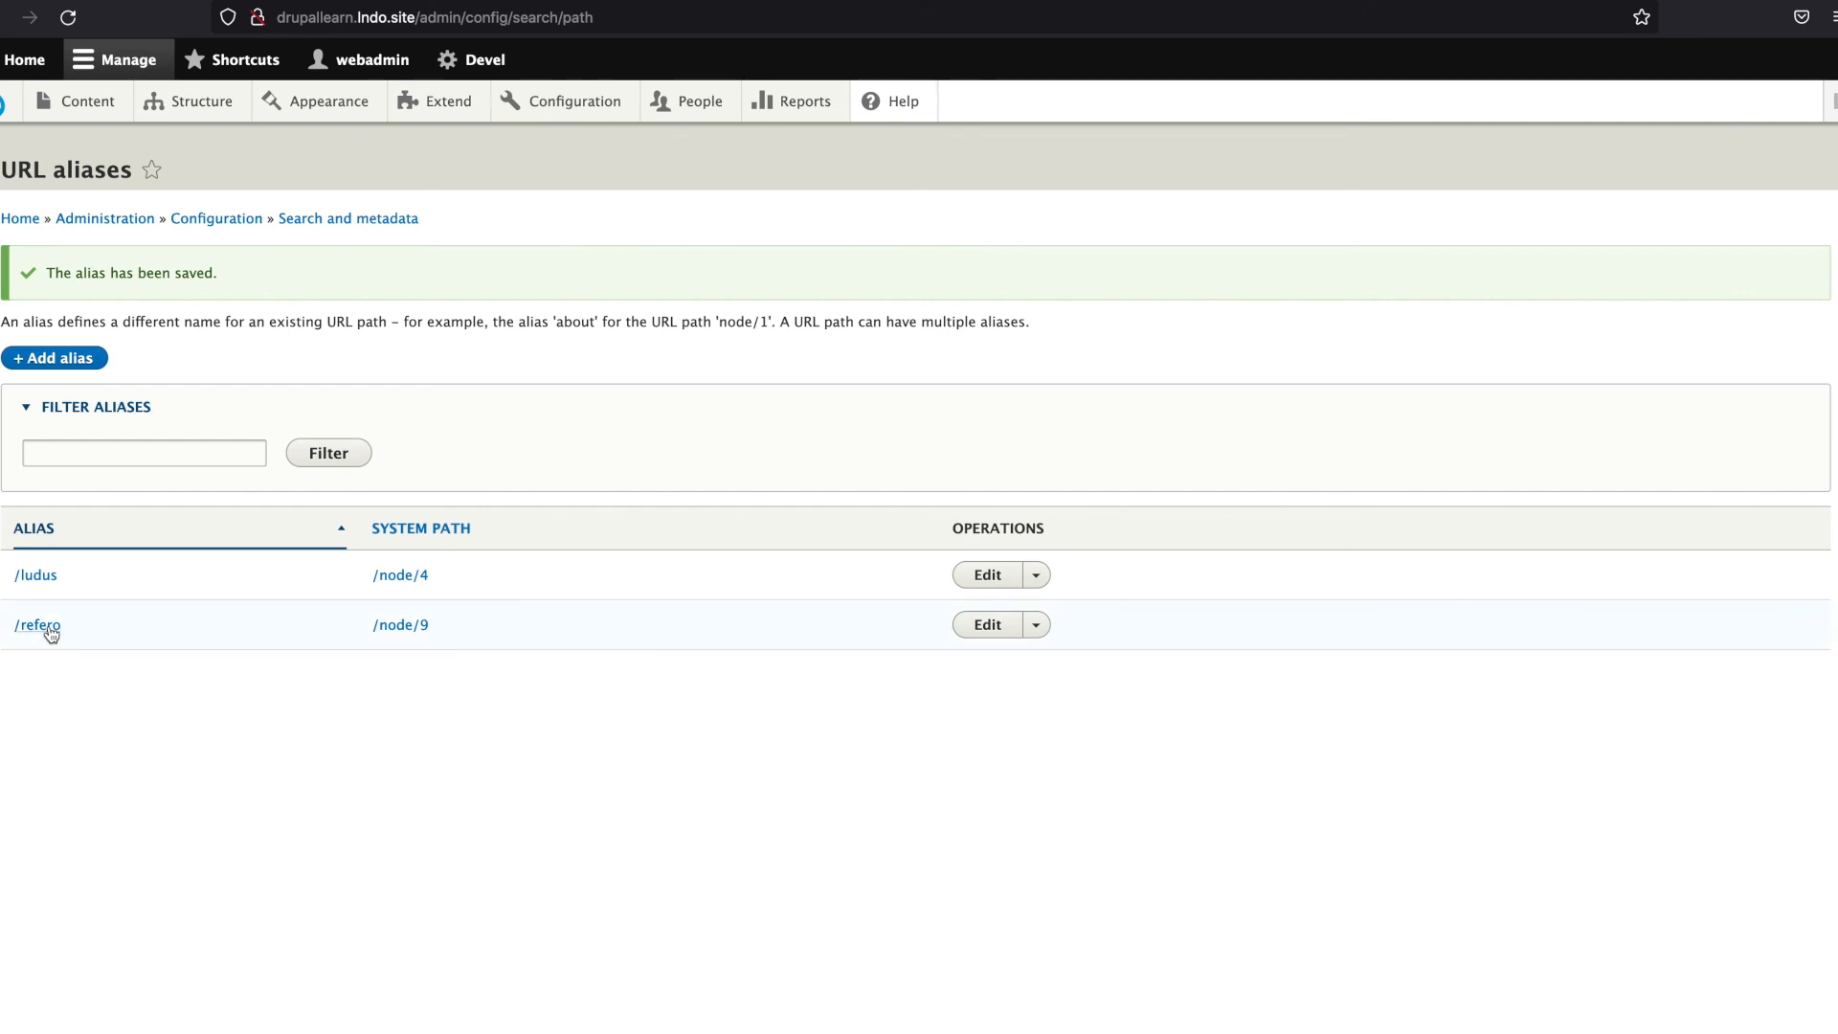
# Step: Visit the /refero link and confirm the address bar shows the alias
pyautogui.click(37, 624)
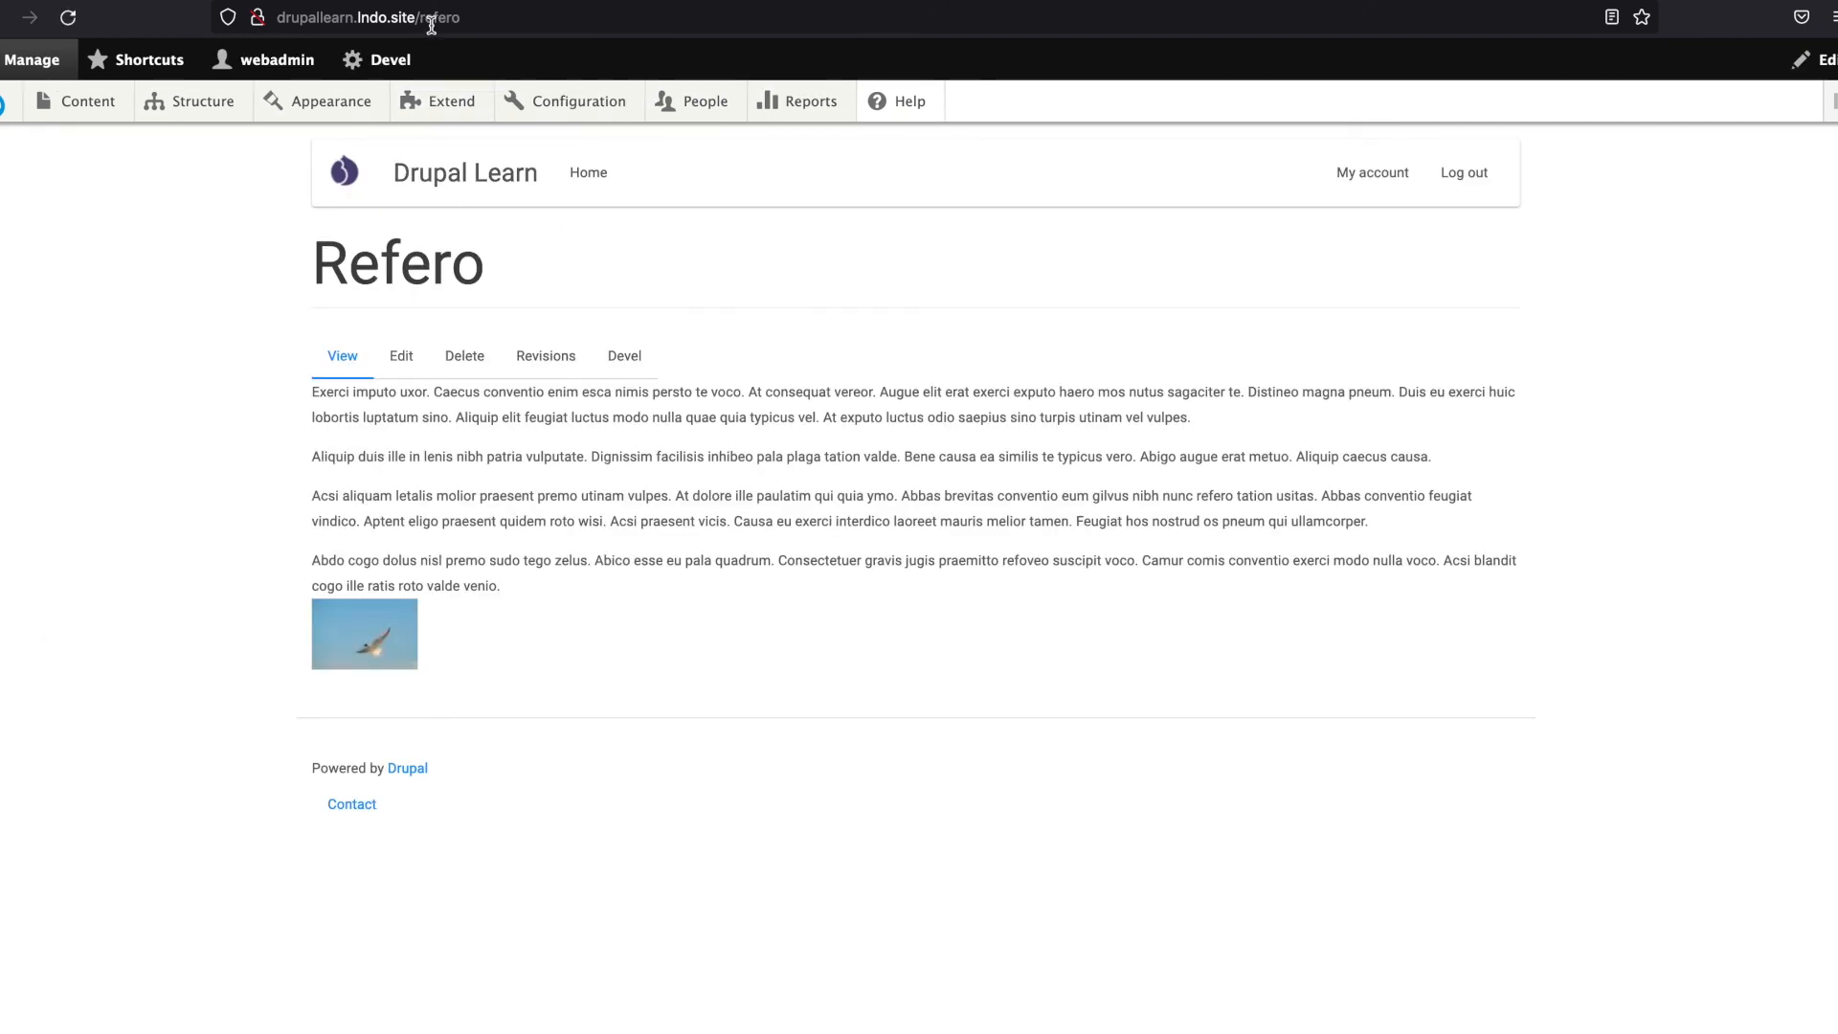
pyautogui.click(370, 18)
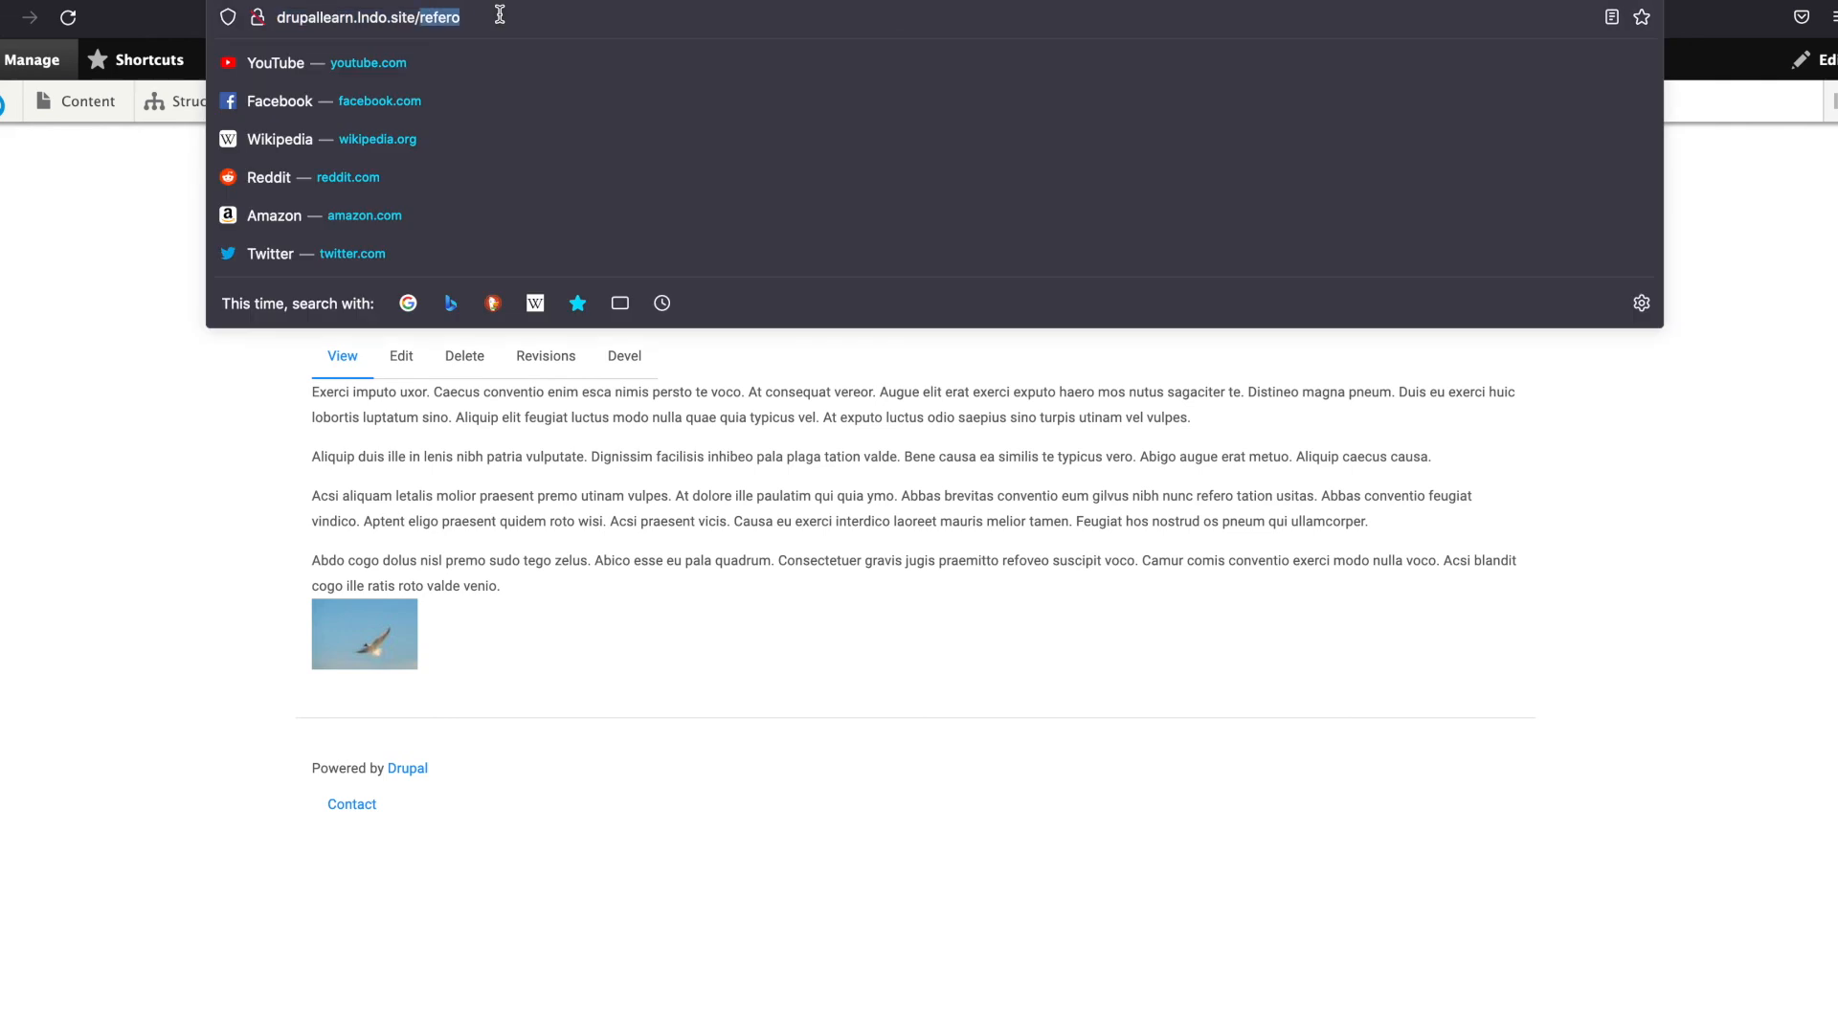